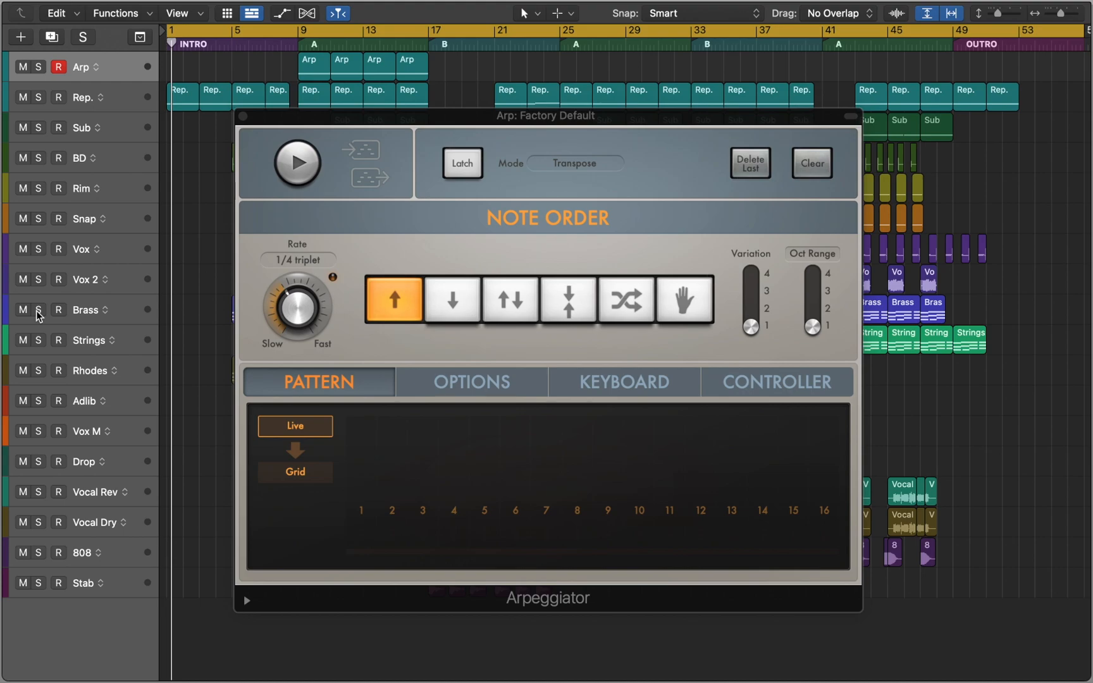
mouse_move(267, 201)
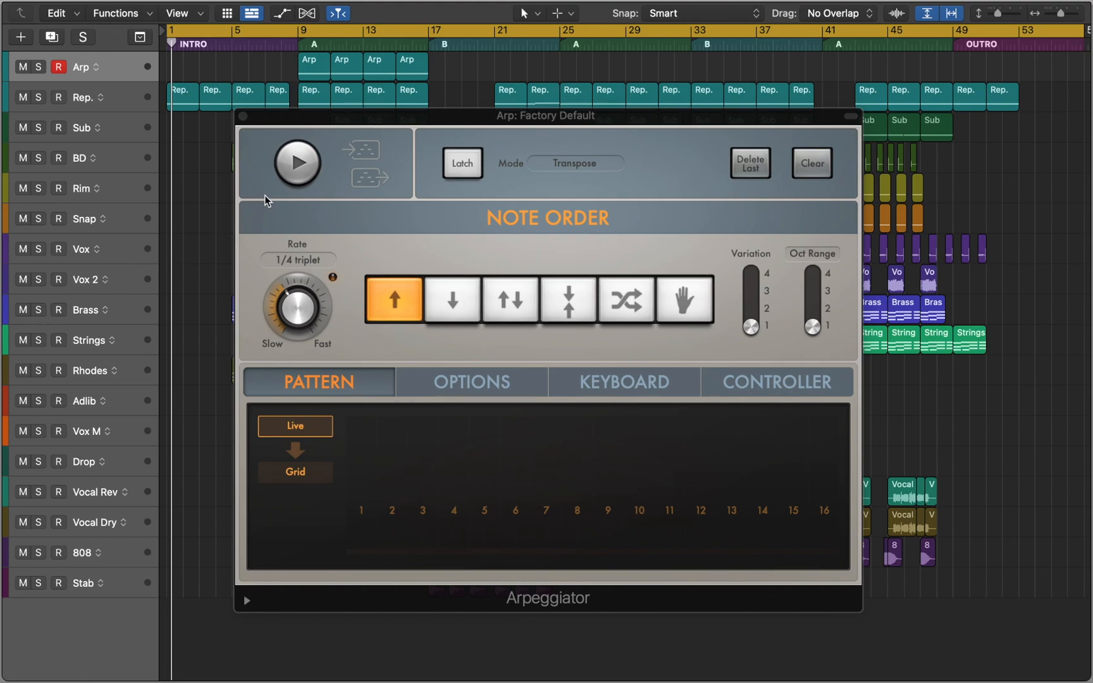
Toggle the Arpeggiator's round Play button so arpeggio playback is on
left_click(296, 164)
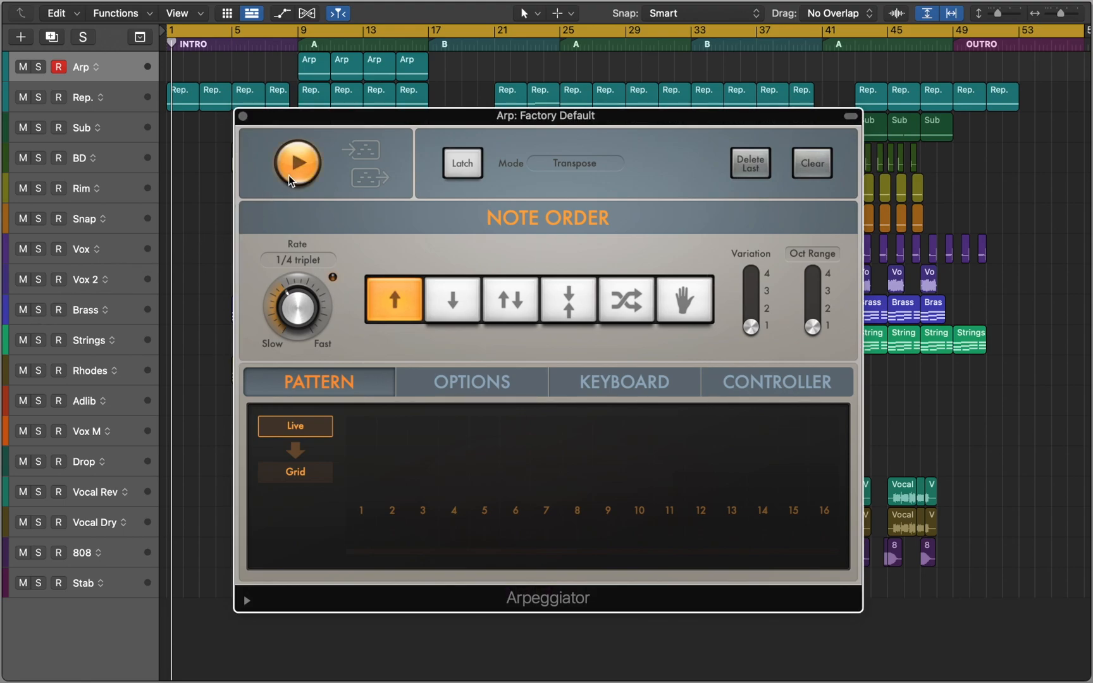
left_click(296, 163)
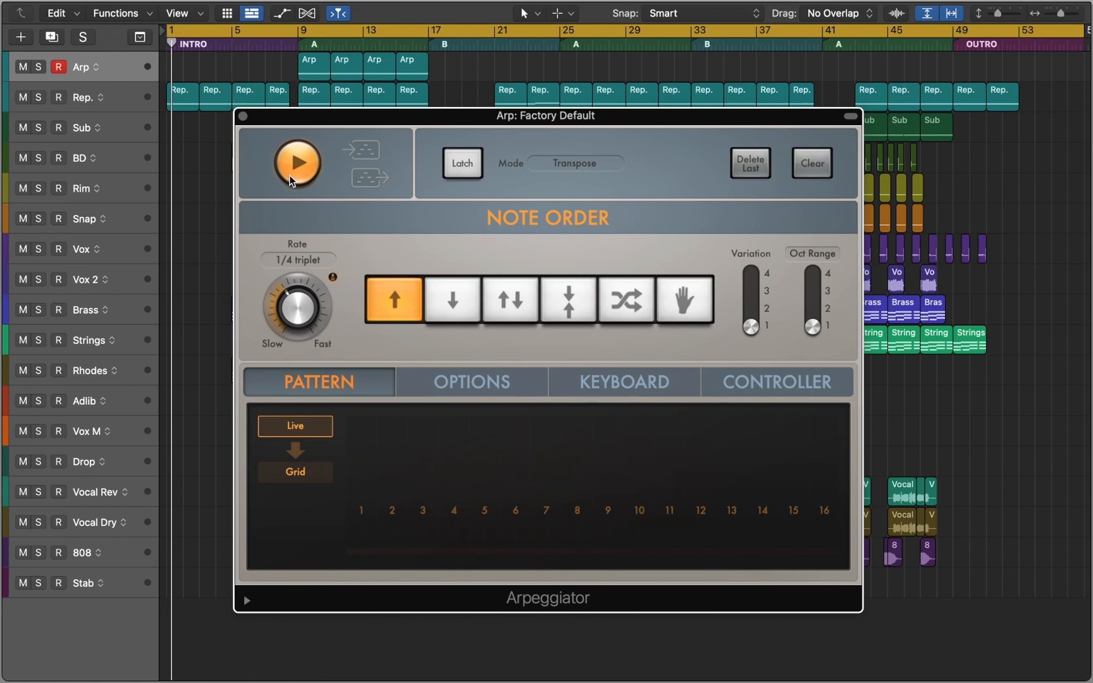
mouse_move(450, 176)
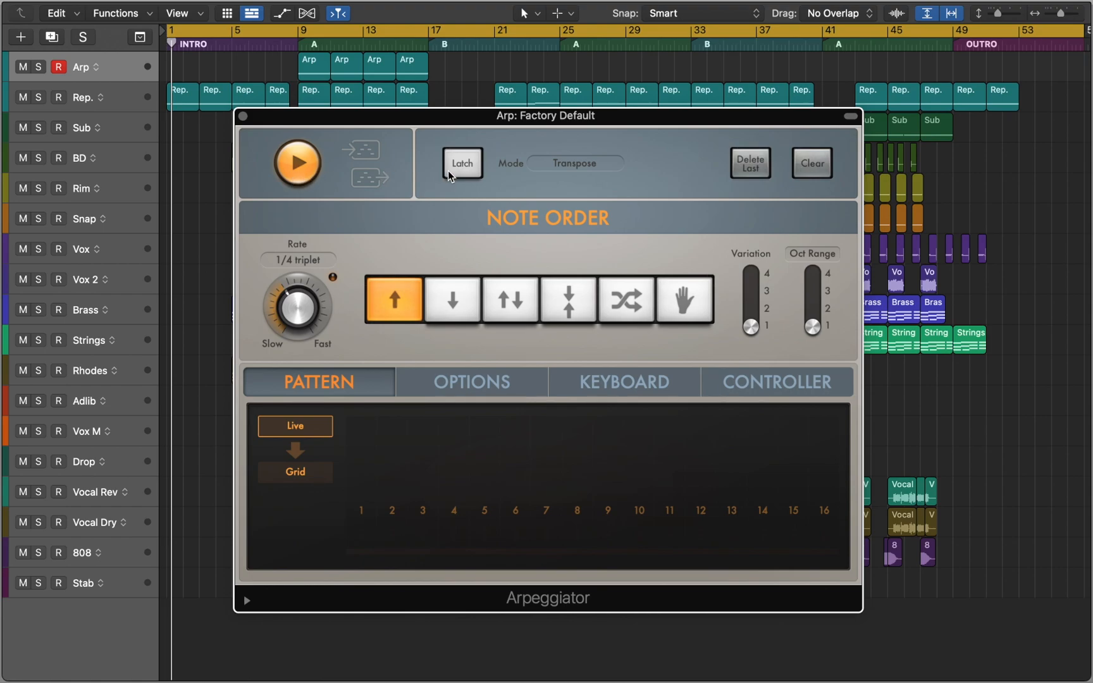
left_click(462, 164)
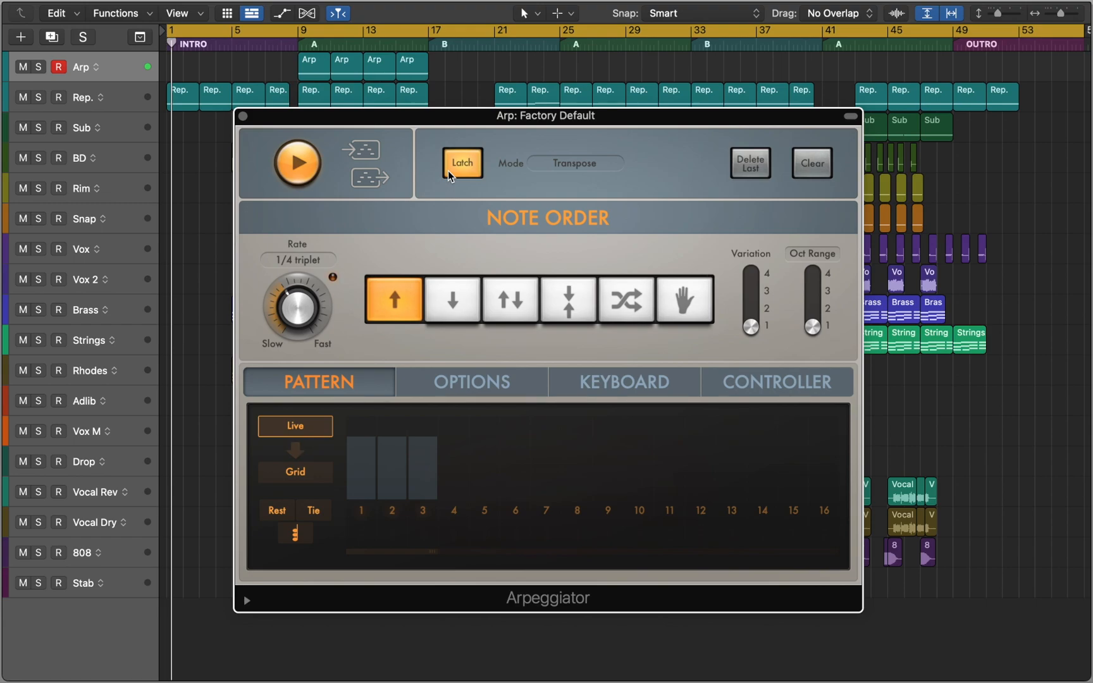
left_click(462, 163)
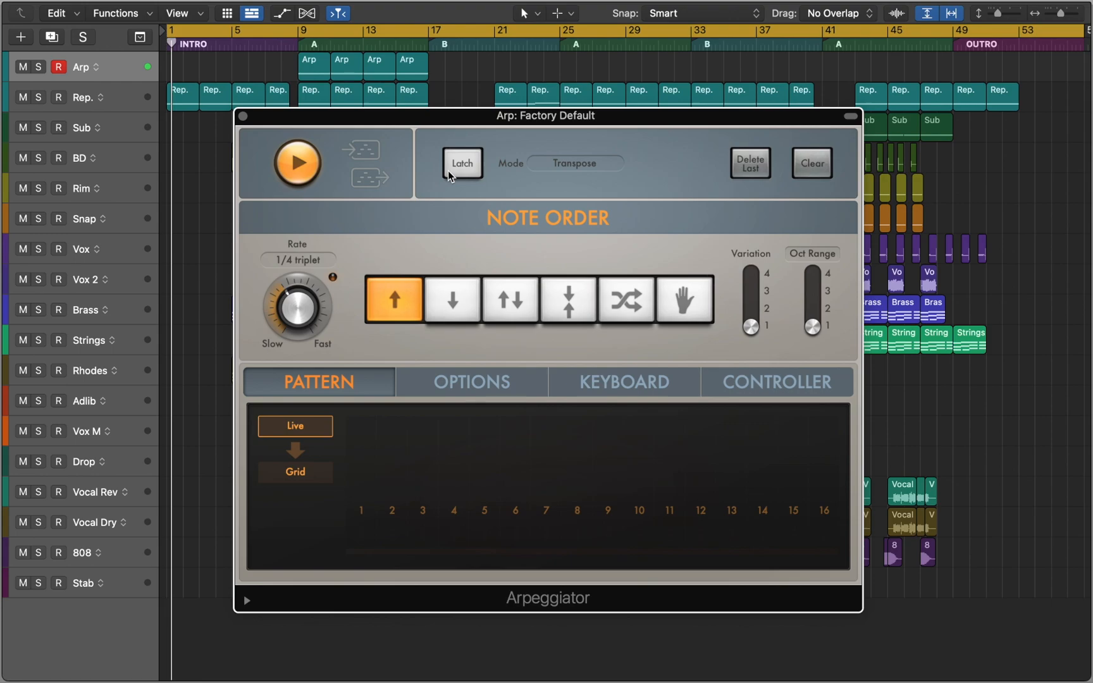
left_click(574, 163)
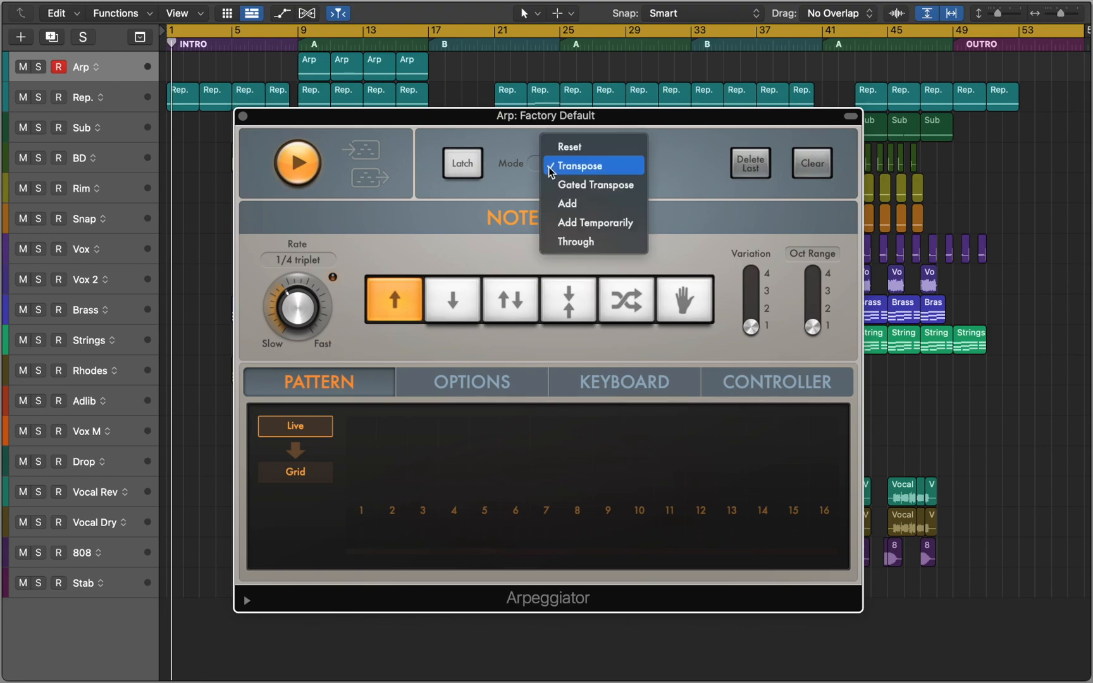
left_click(579, 166)
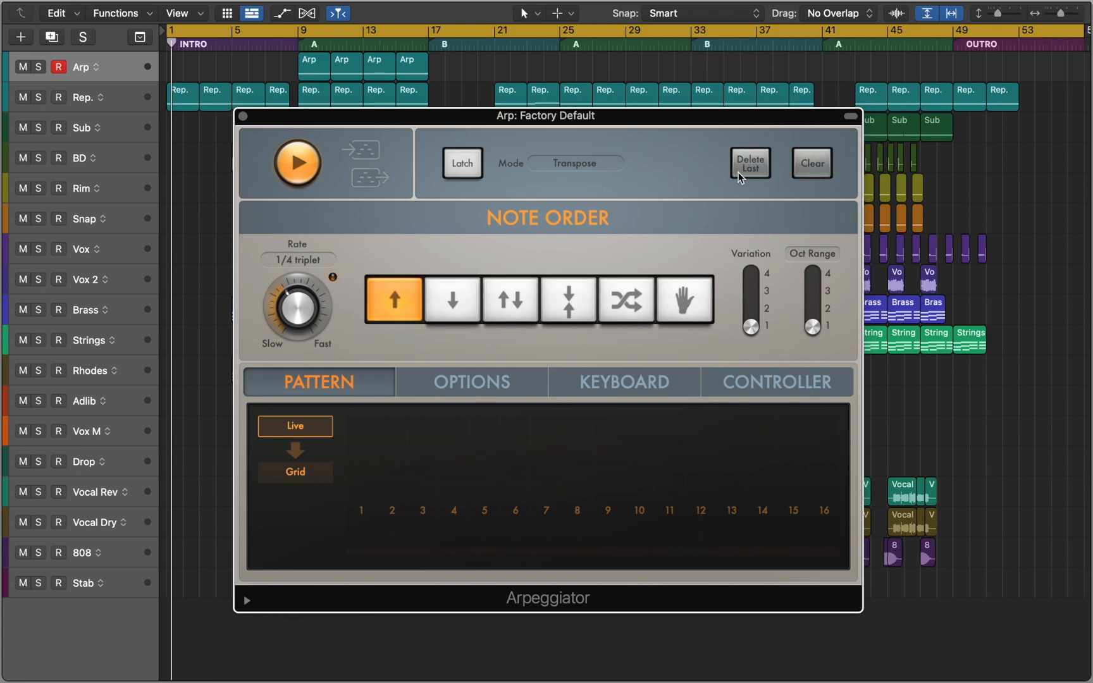
mouse_move(821, 178)
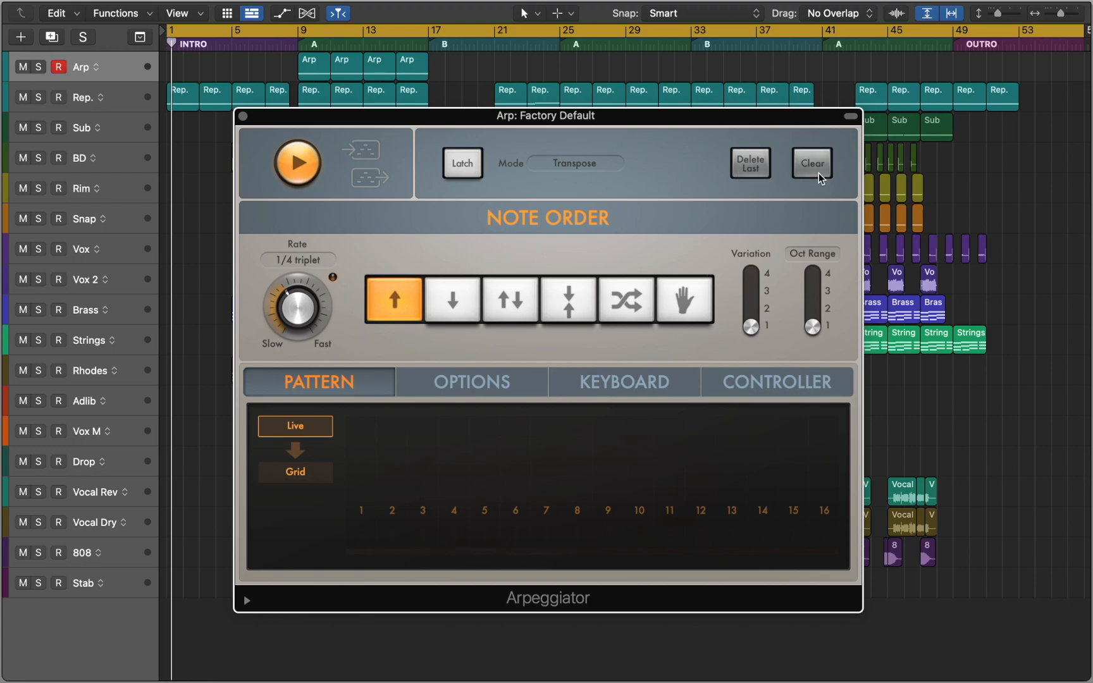
mouse_move(368, 307)
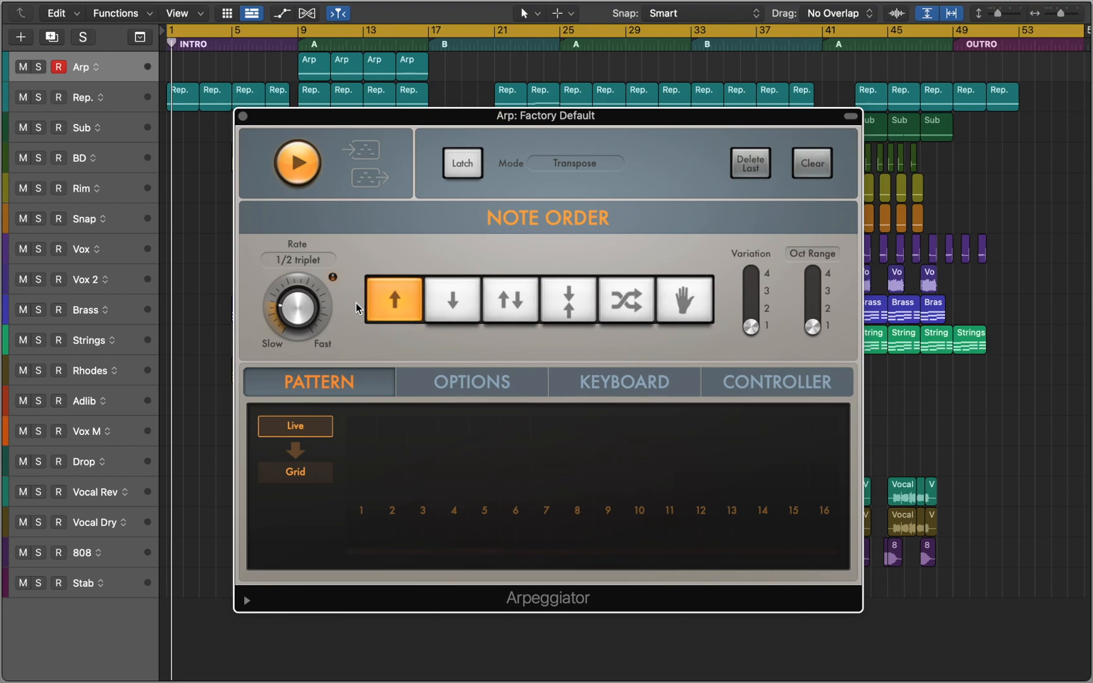
mouse_move(392, 312)
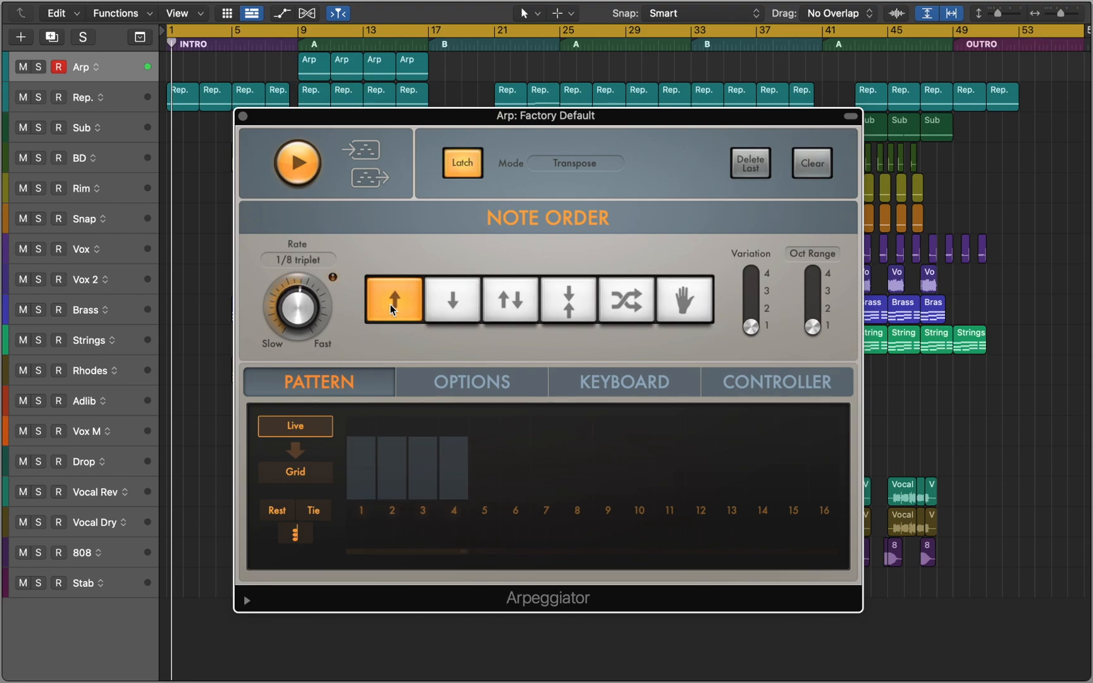
Cycle note order through Down, Up/Down and Random to Manual, at a 1/8 triplet rate
left_click(451, 300)
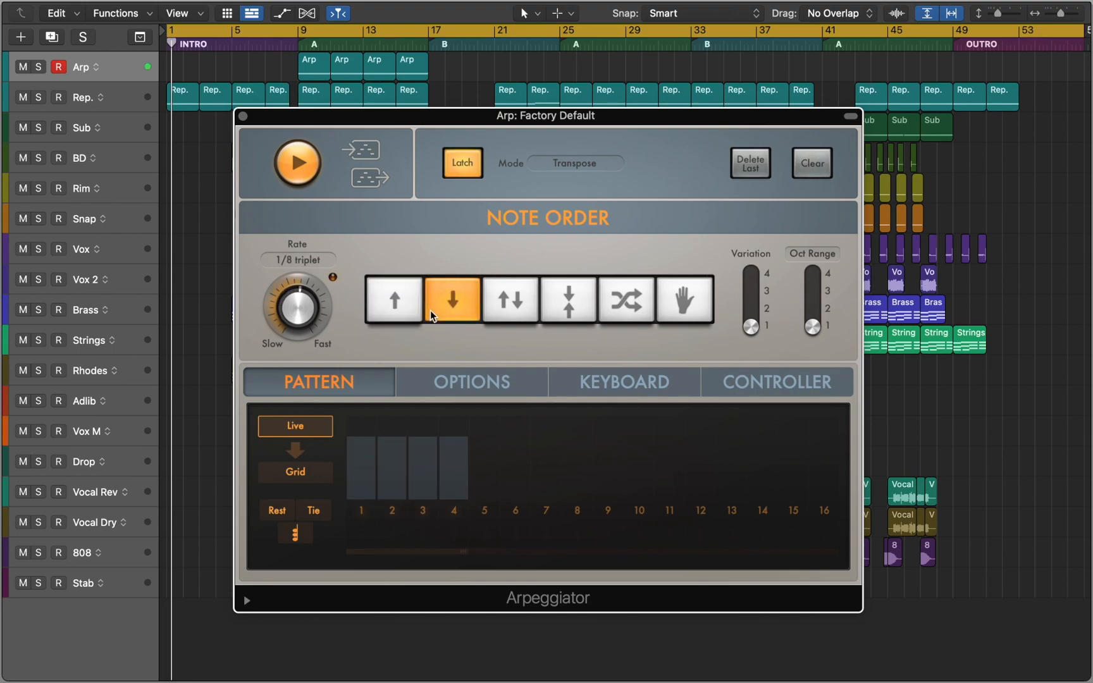
mouse_move(511, 300)
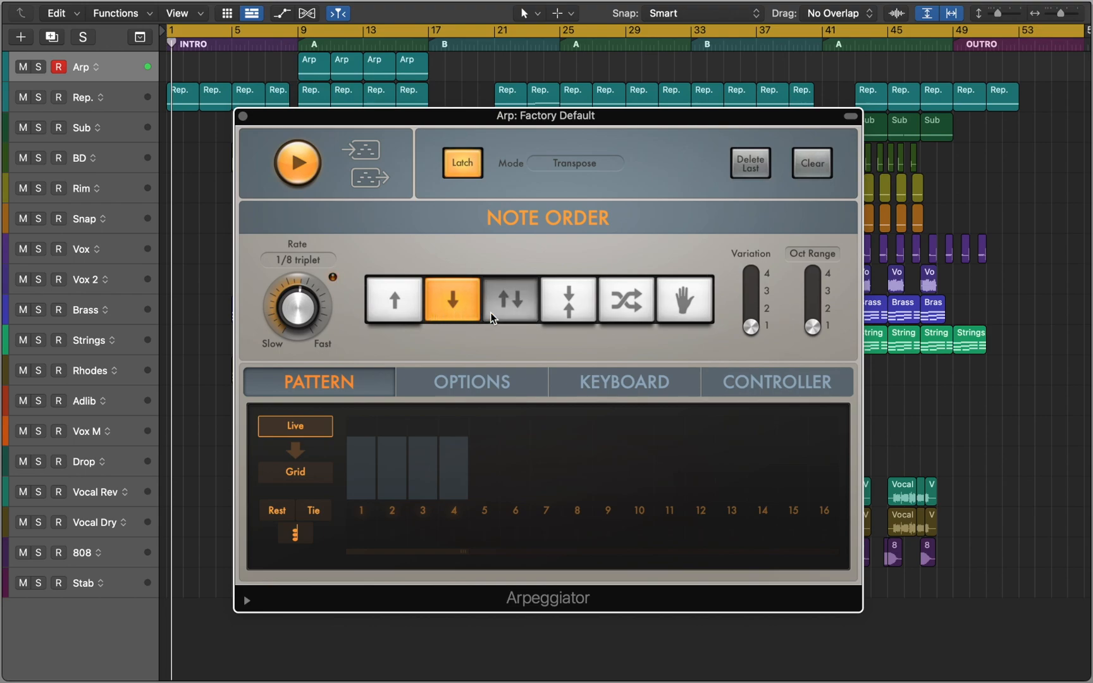
left_click(510, 300)
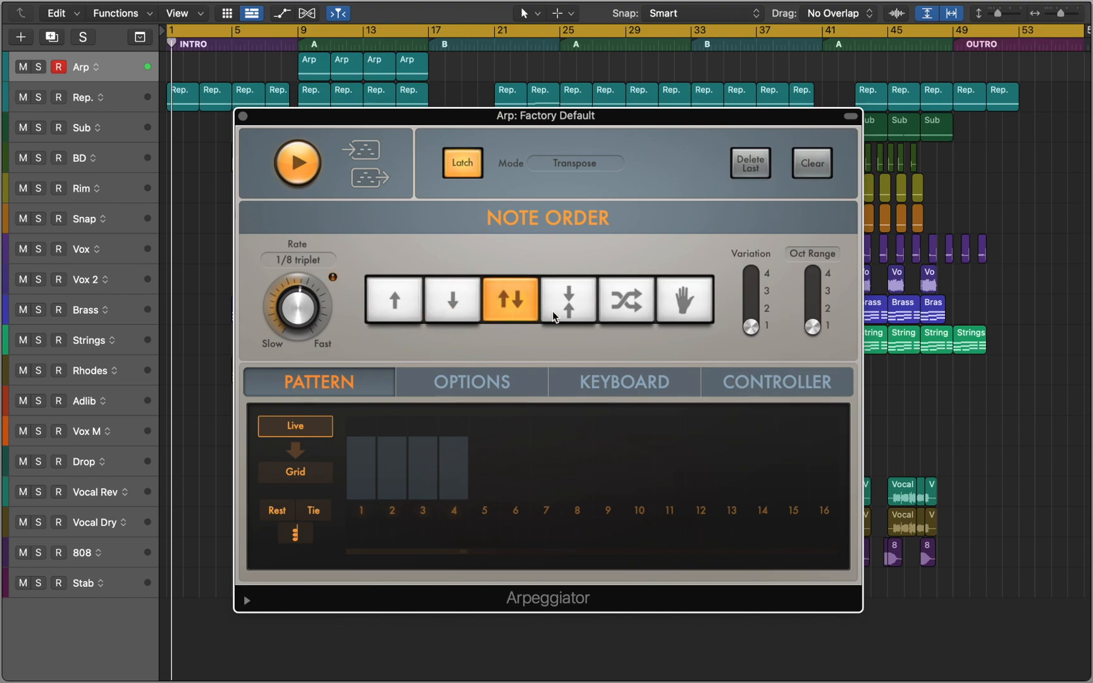
left_click(625, 299)
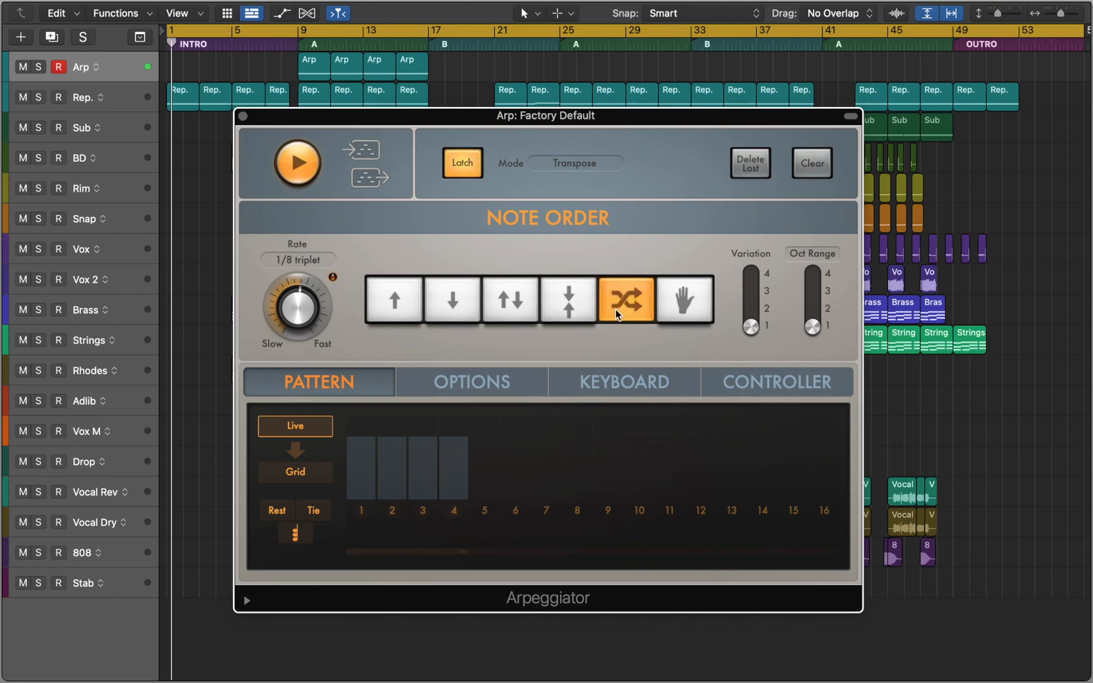
mouse_move(672, 318)
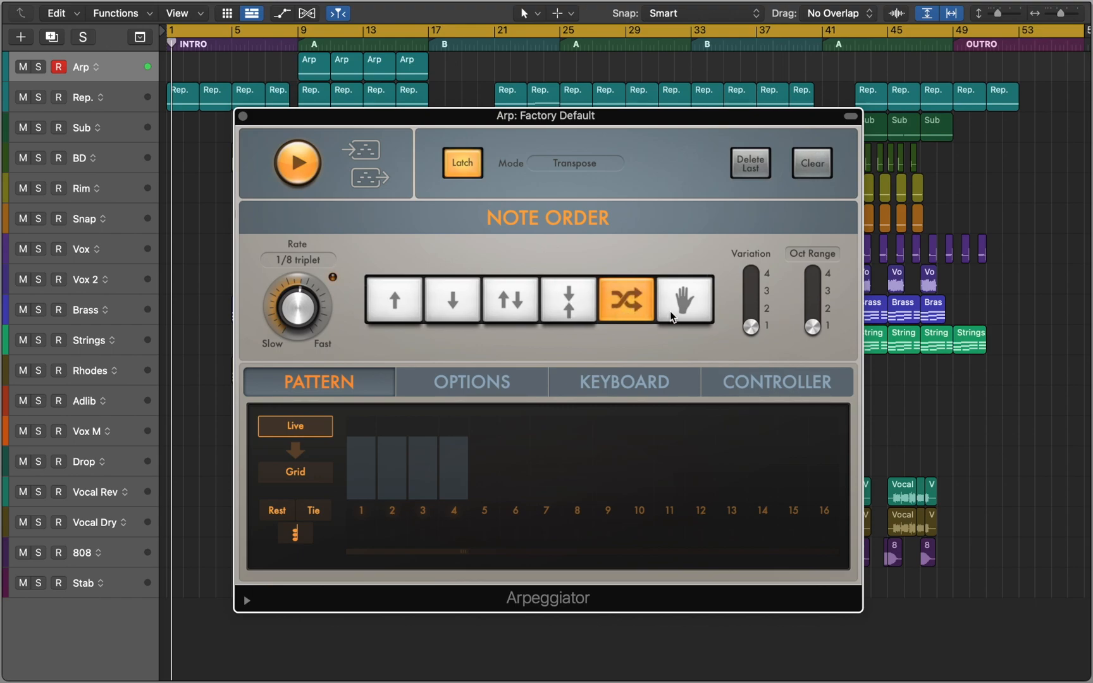
left_click(684, 300)
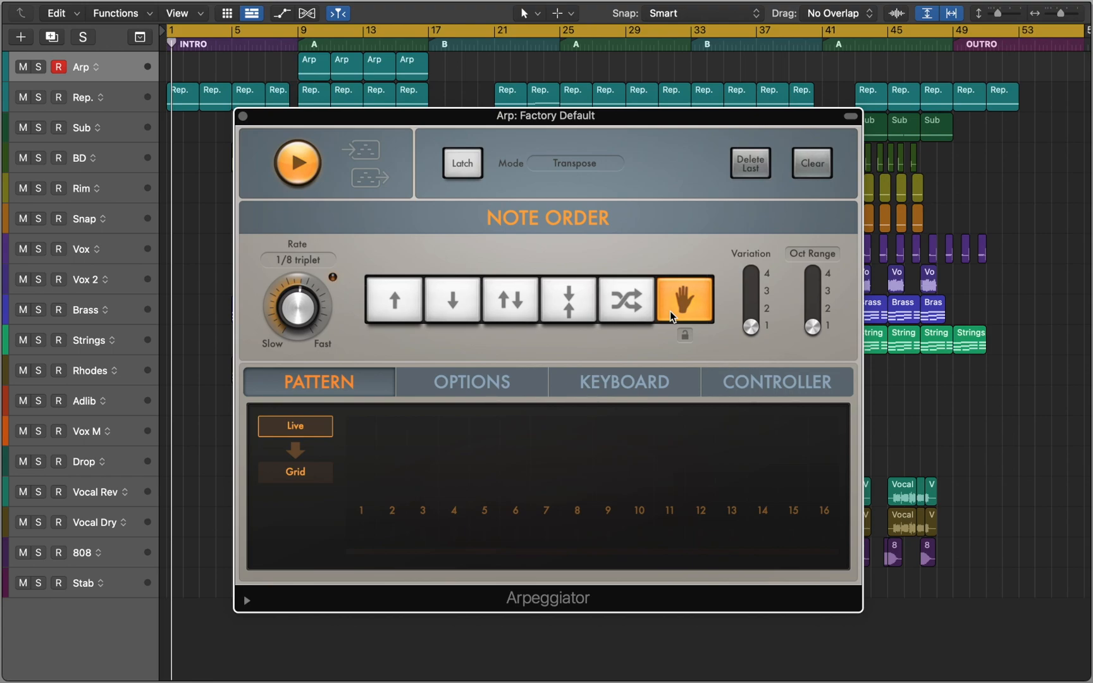
left_click(462, 163)
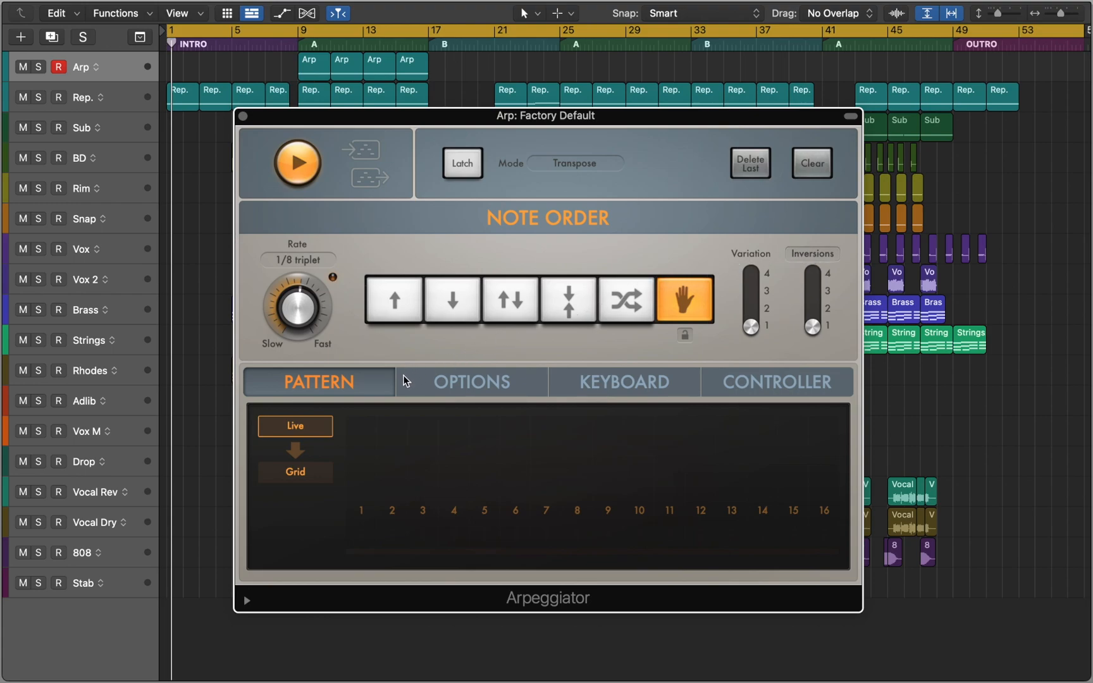
View the Options and Controller pages, then turn on Keyboard Split on the Keyboard page
left_click(471, 382)
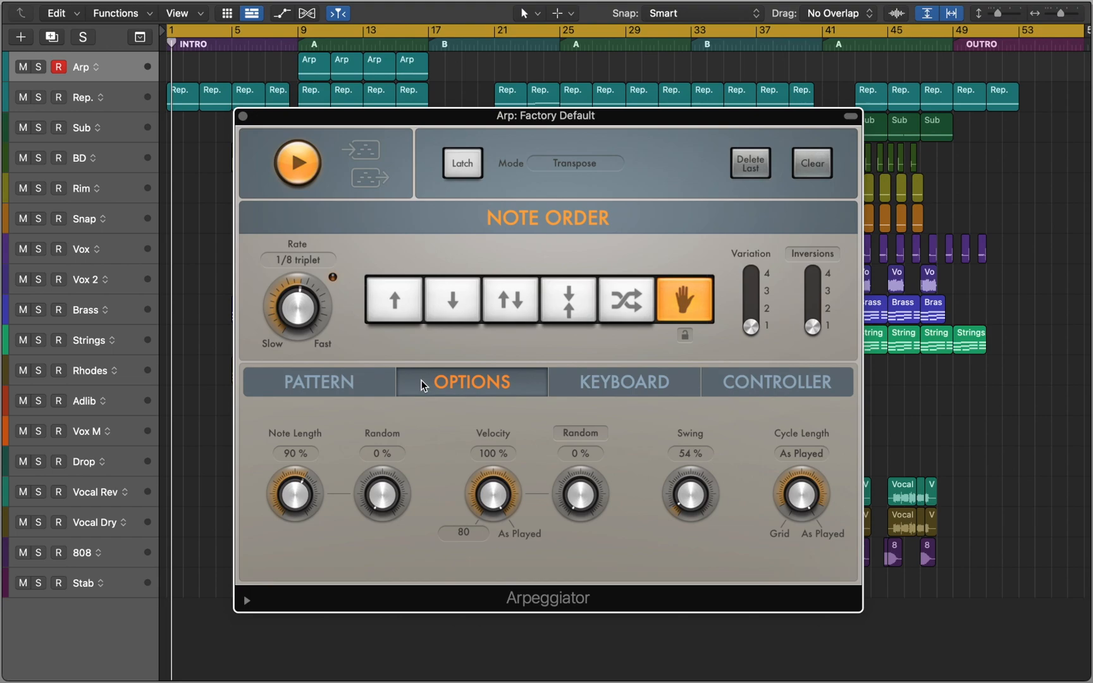
mouse_move(718, 381)
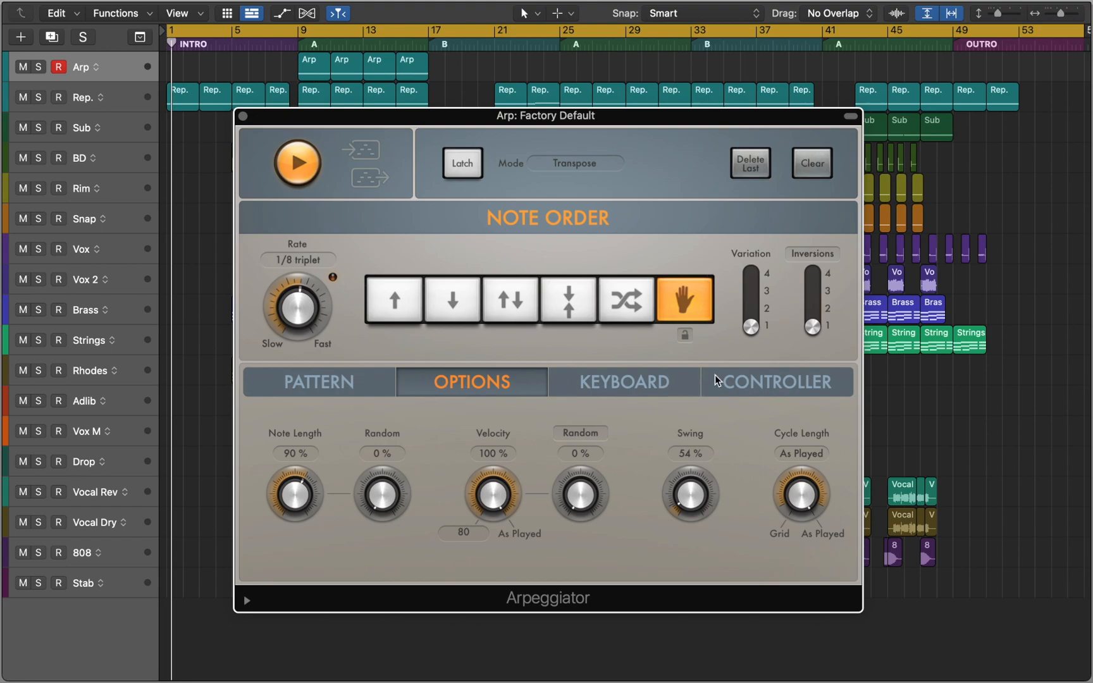
left_click(776, 382)
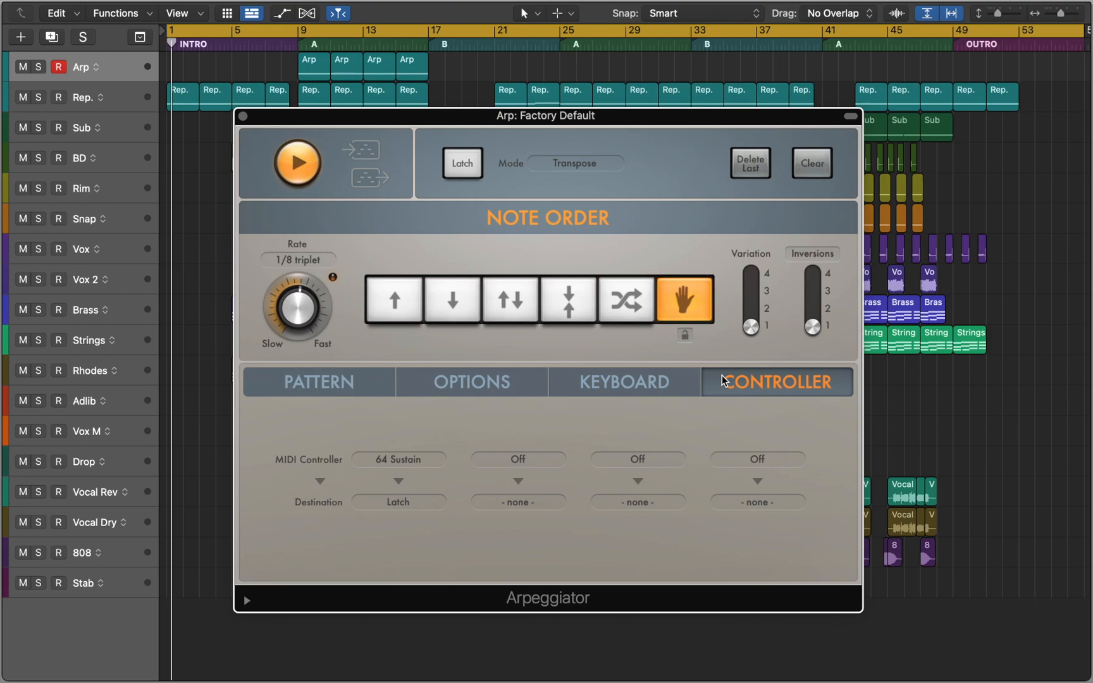
left_click(623, 381)
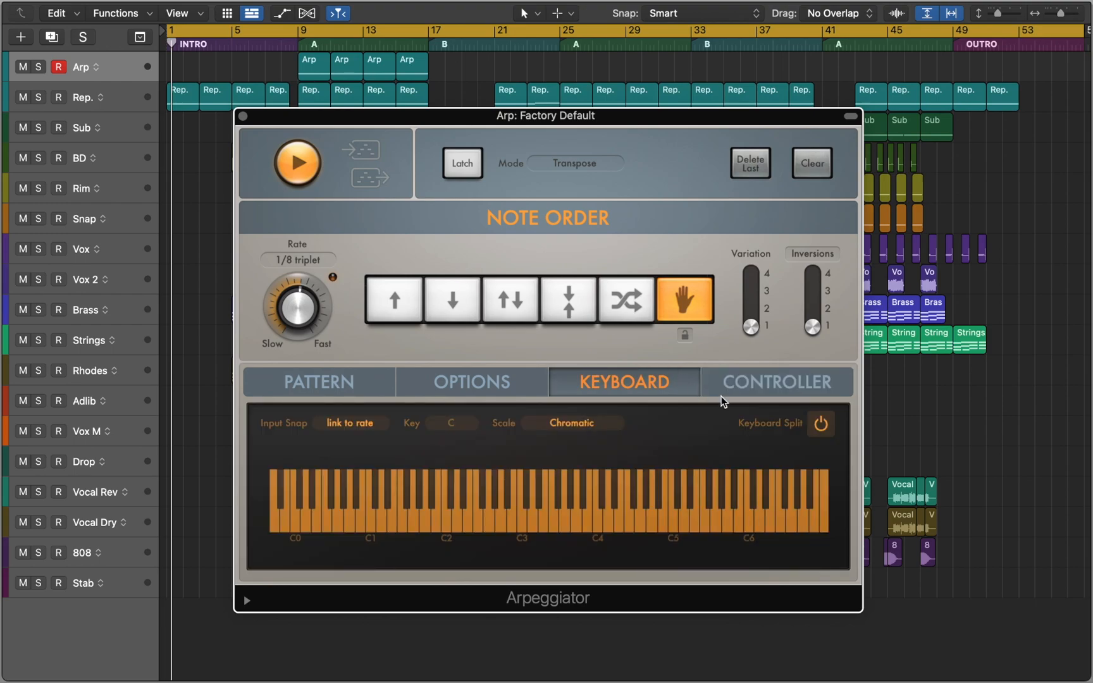
left_click(820, 424)
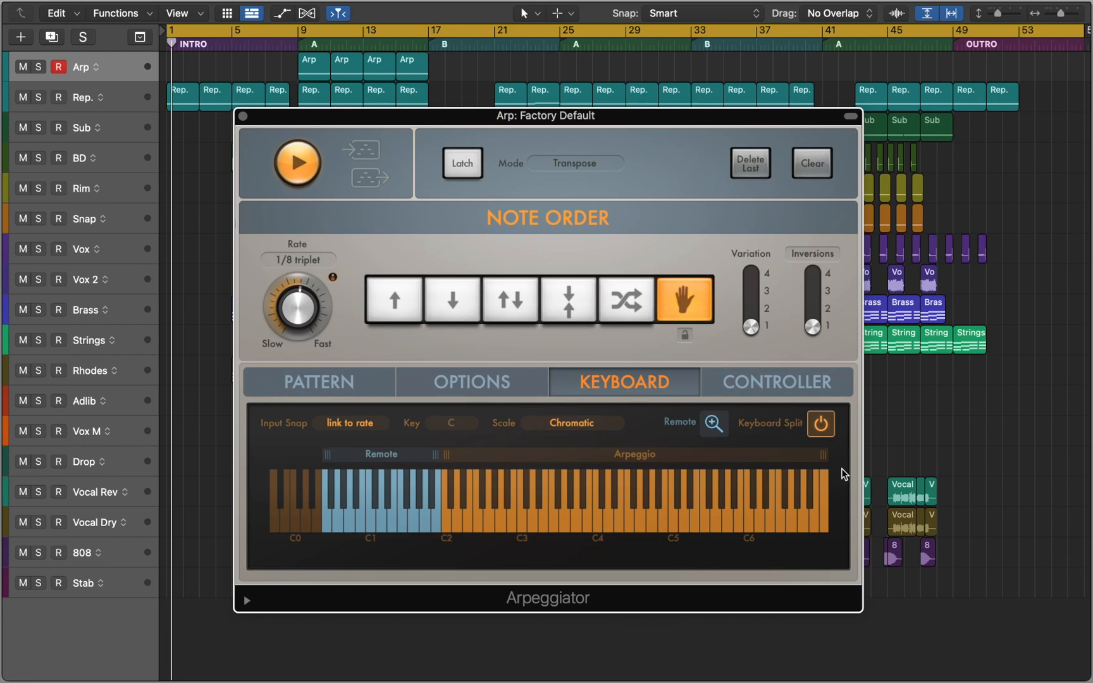
mouse_move(329, 459)
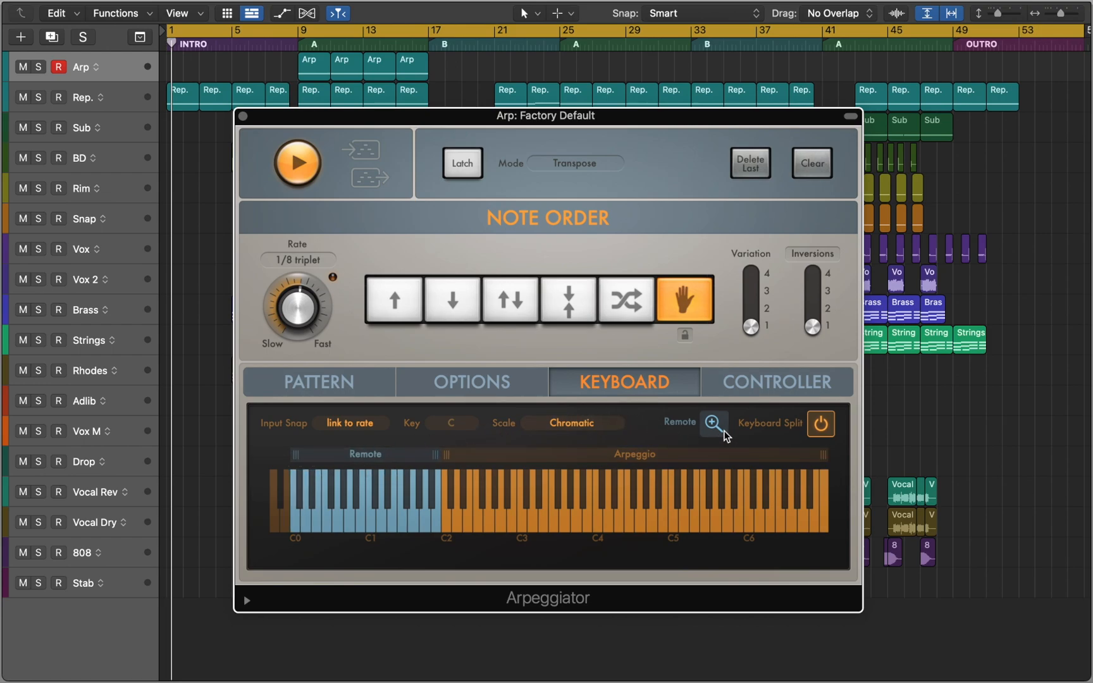
Zoom into the Remote zone to read each key's function
left_click(712, 424)
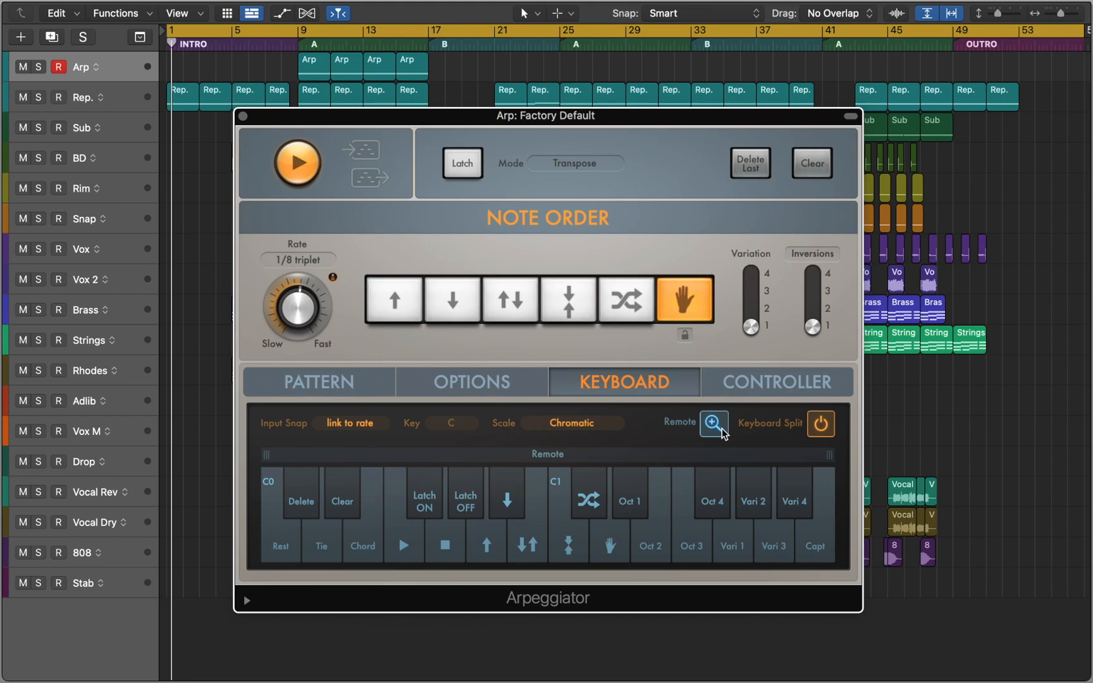
left_click(392, 300)
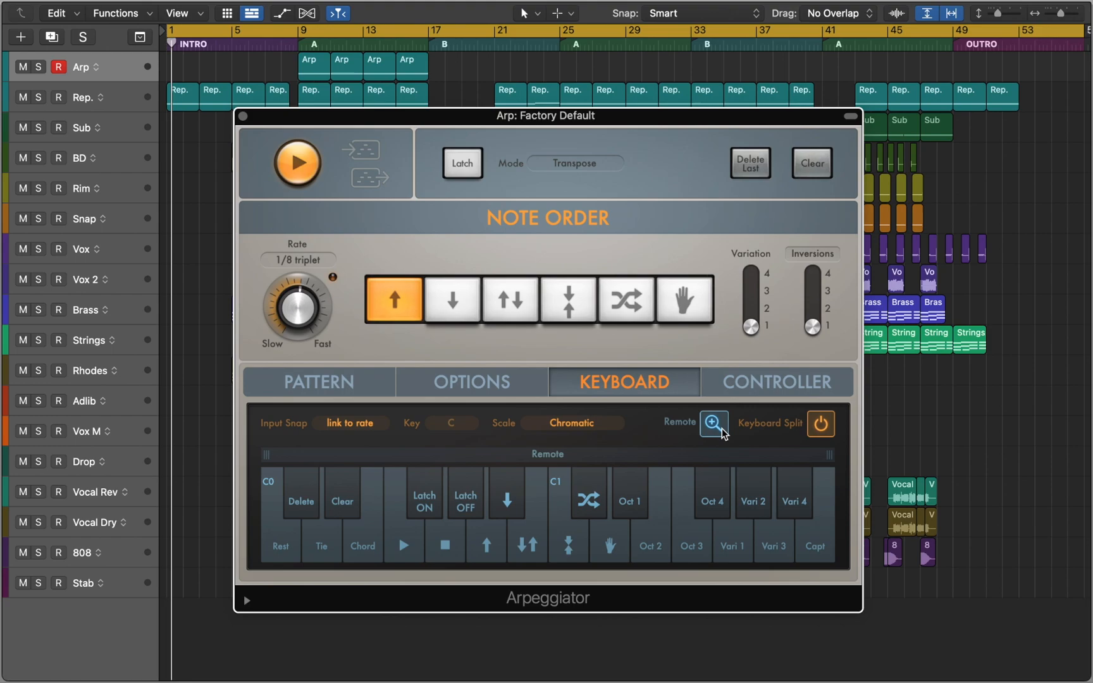
left_click(684, 300)
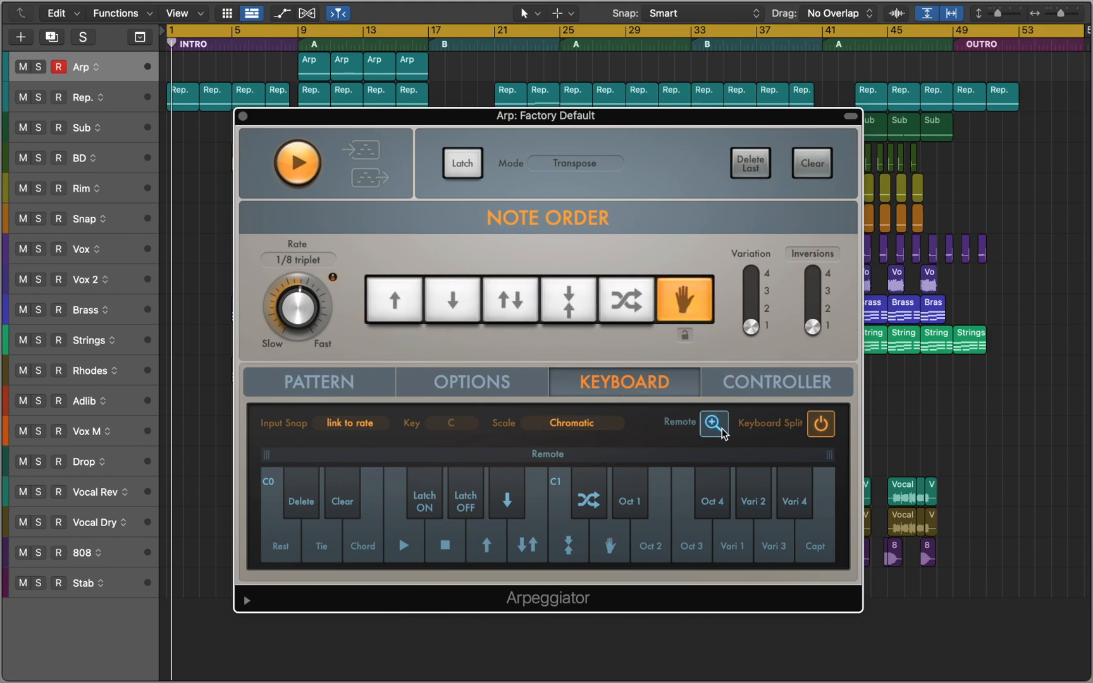
mouse_move(826, 551)
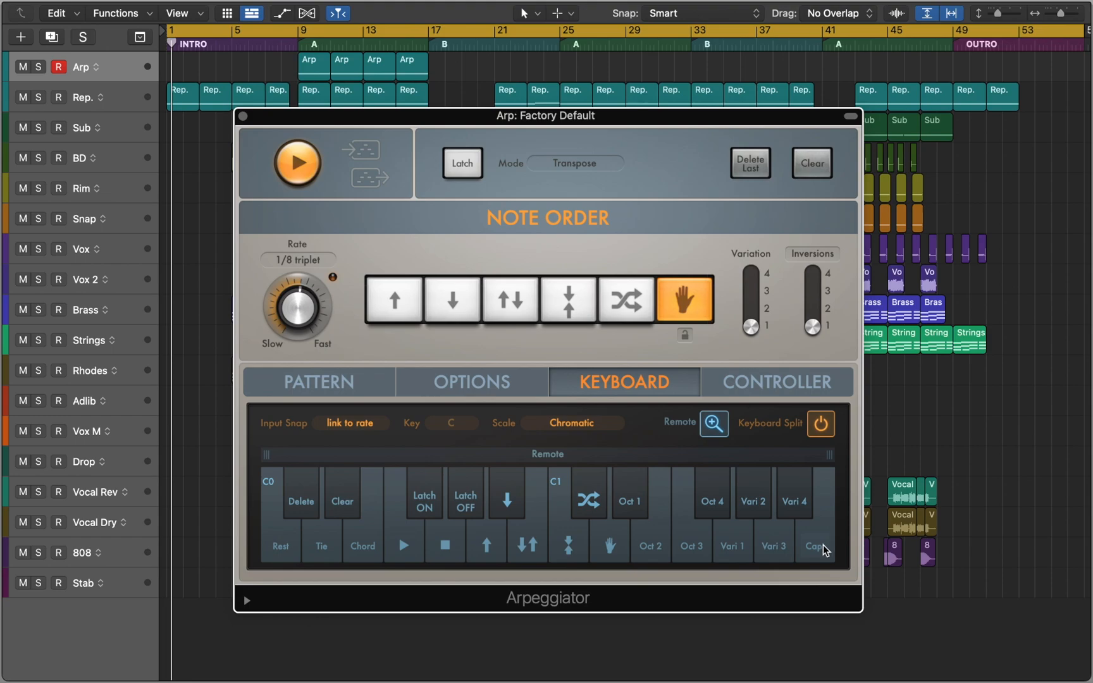
Expand the extra parameters at the plugin window's bottom and enable Silent Capture
left_click(246, 601)
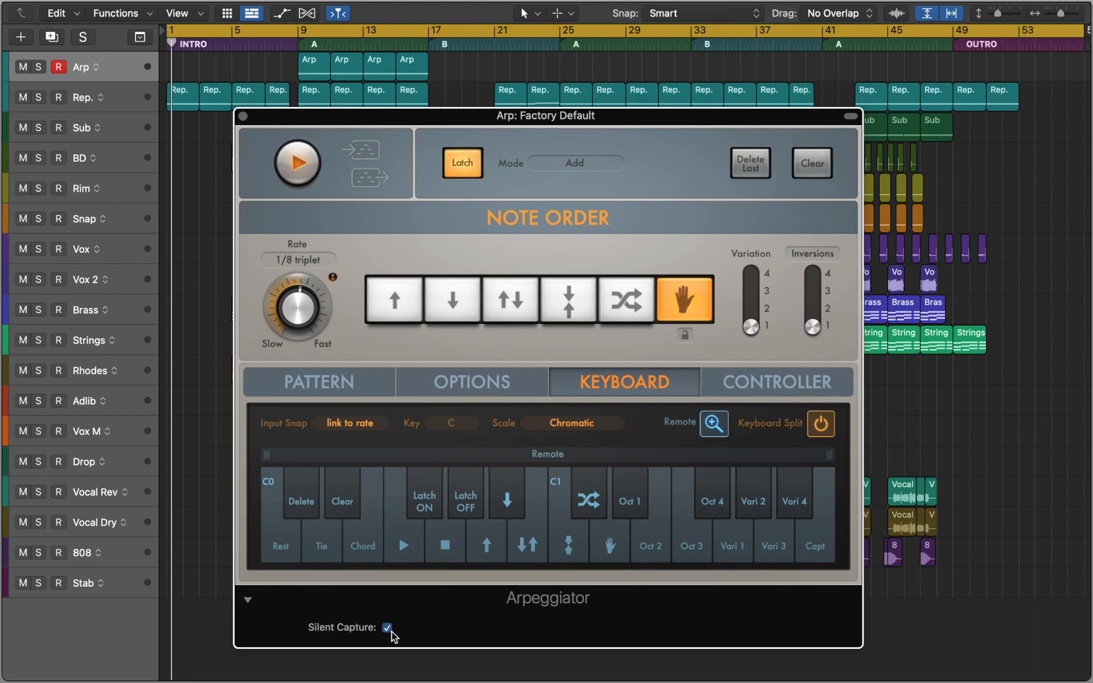
mouse_move(278, 603)
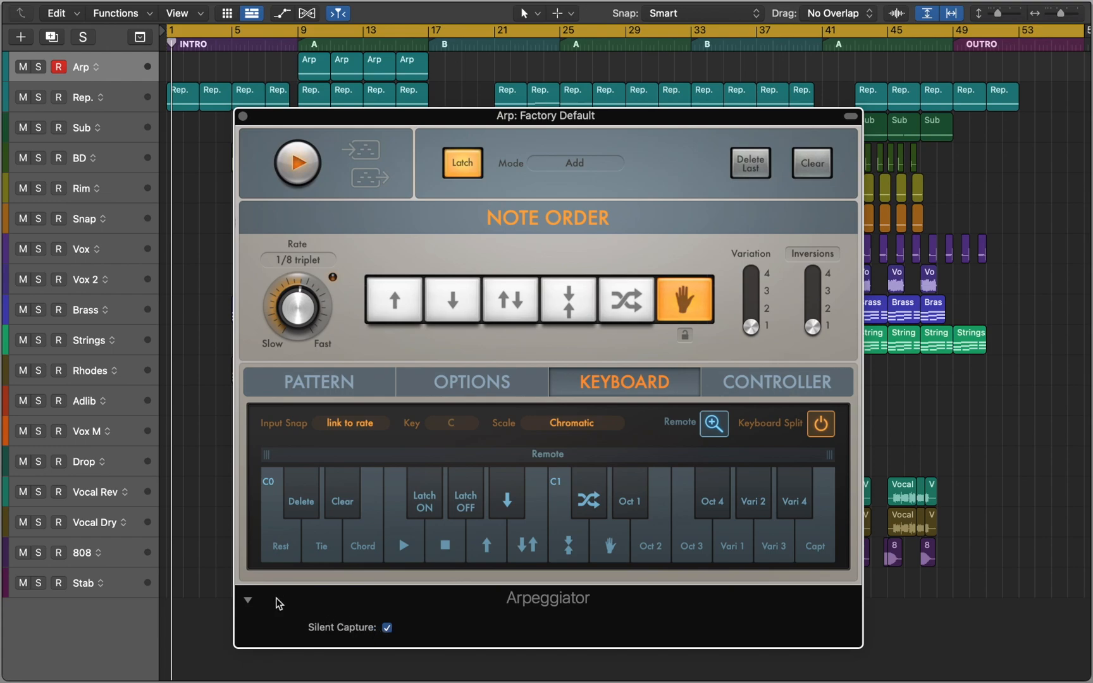
left_click(248, 600)
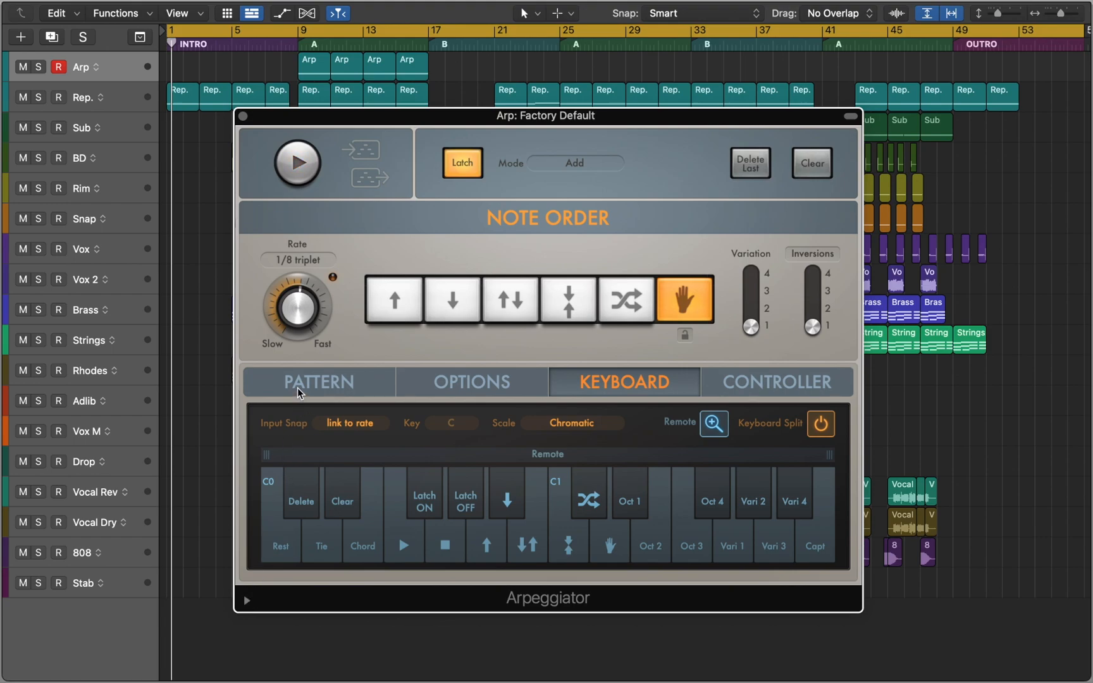
Show the Pattern page in Transpose mode, delete the last step, then clear the pattern
left_click(318, 382)
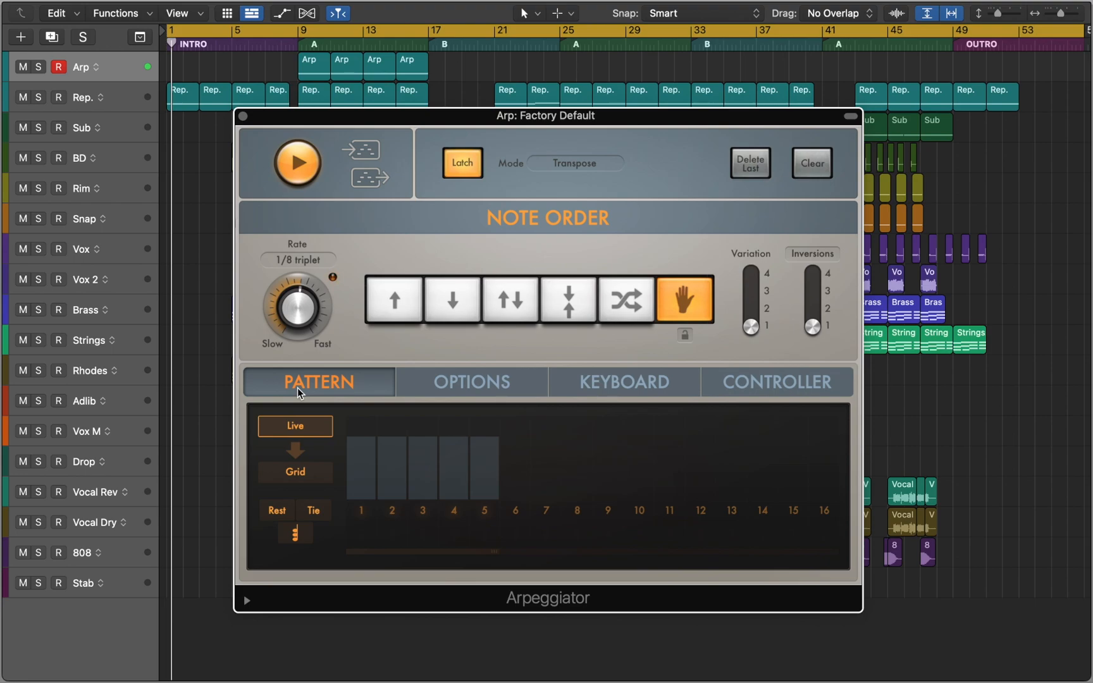
left_click(298, 163)
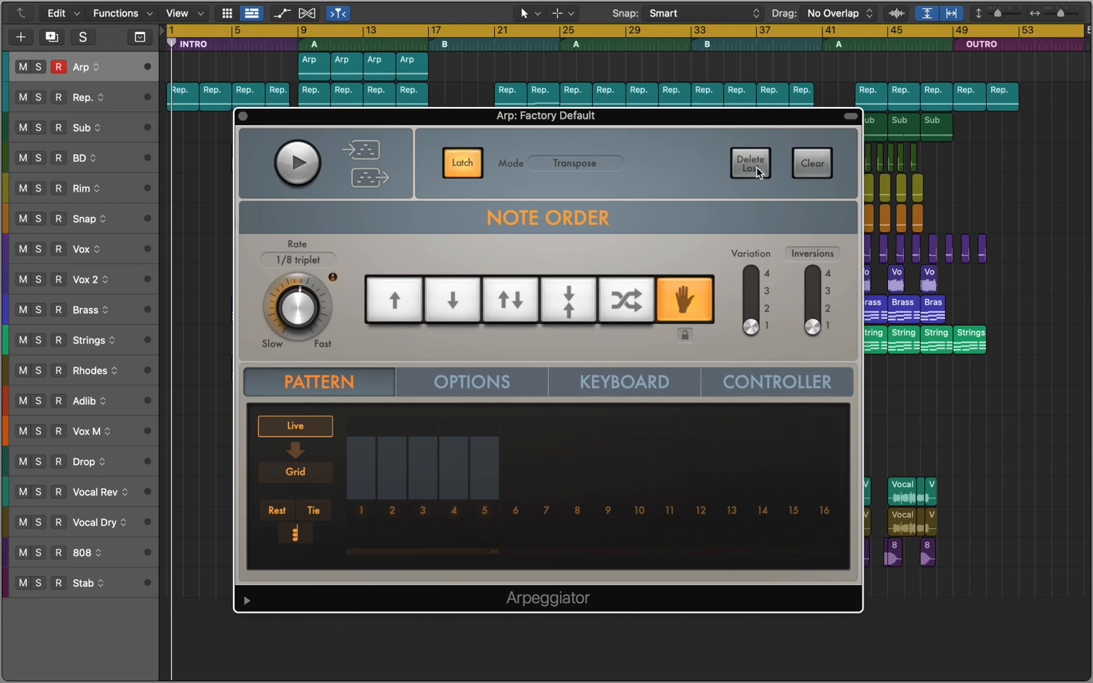
left_click(750, 163)
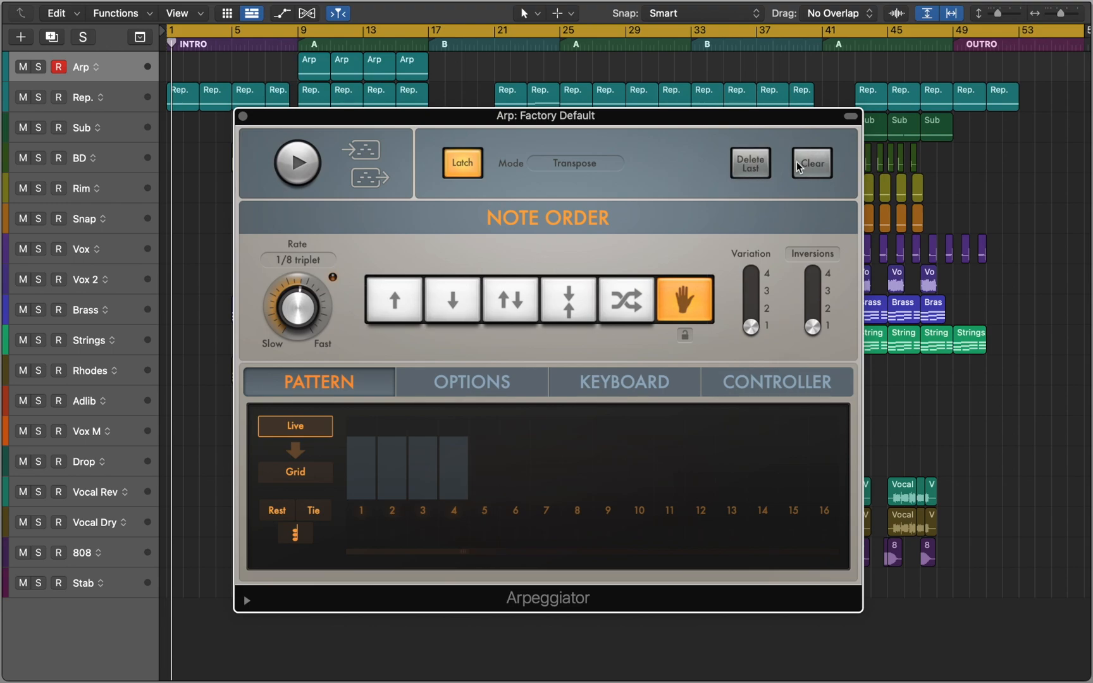
left_click(812, 163)
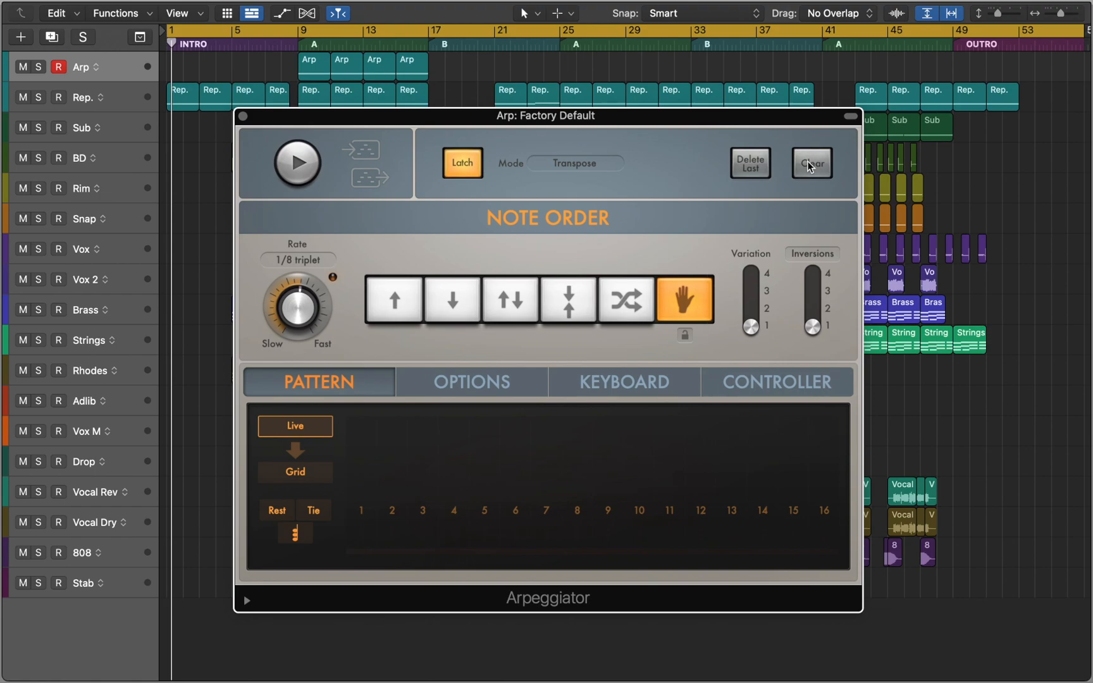
Record an eight-step live pattern with tied steps and a rest on step 5
left_click(575, 163)
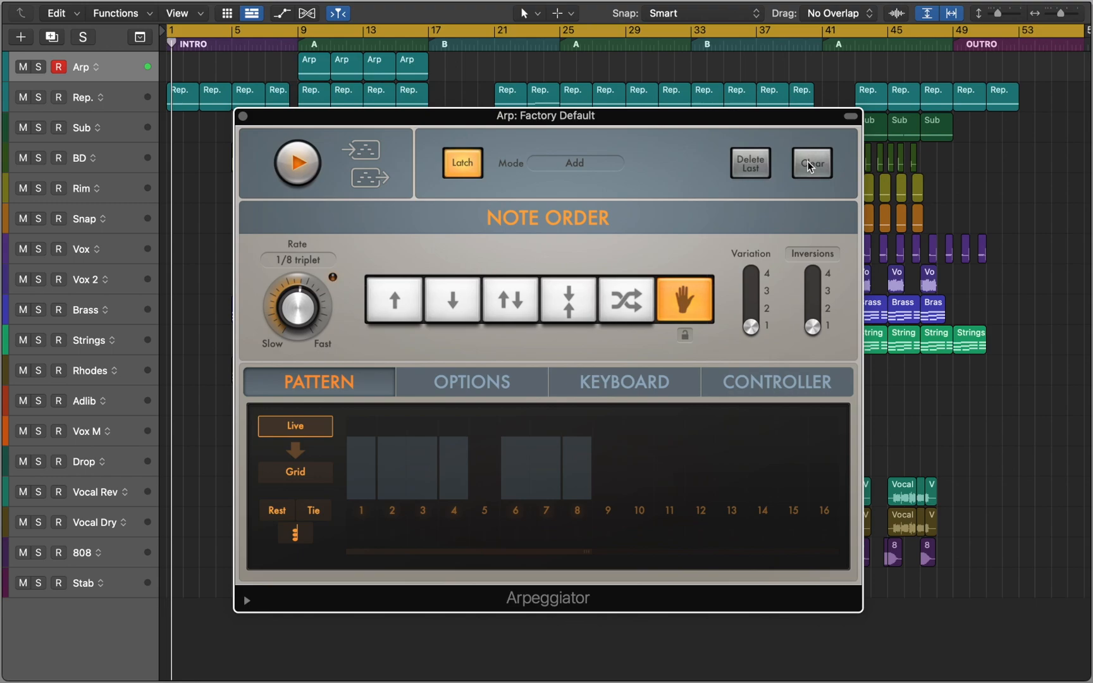
left_click(574, 162)
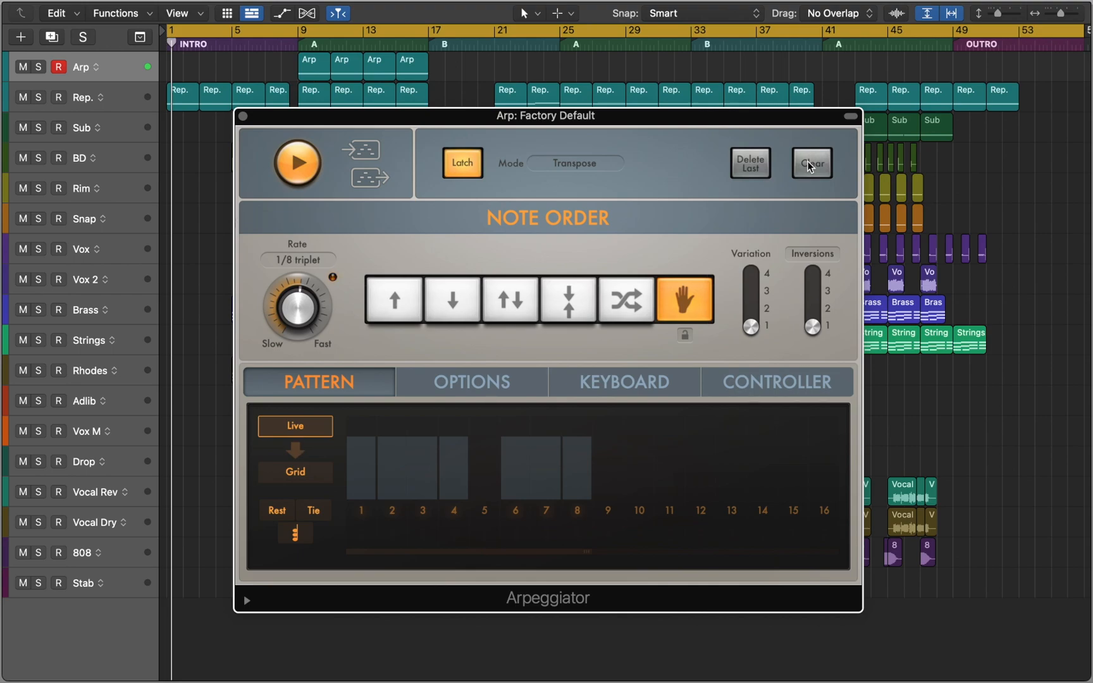
left_click(298, 163)
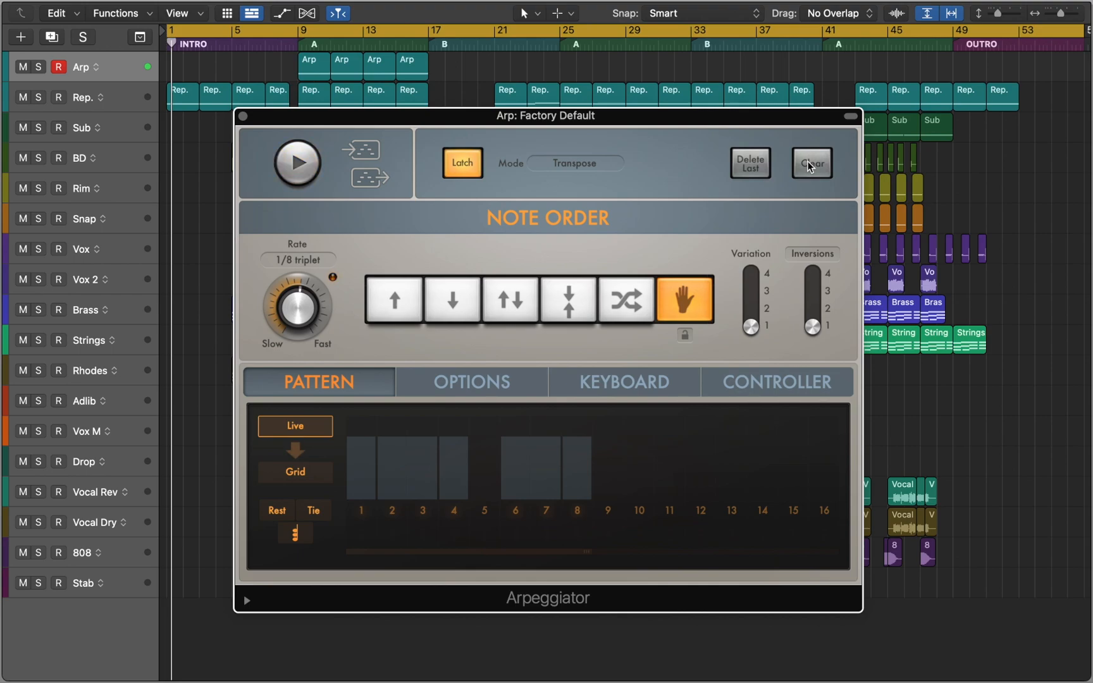
mouse_move(754, 191)
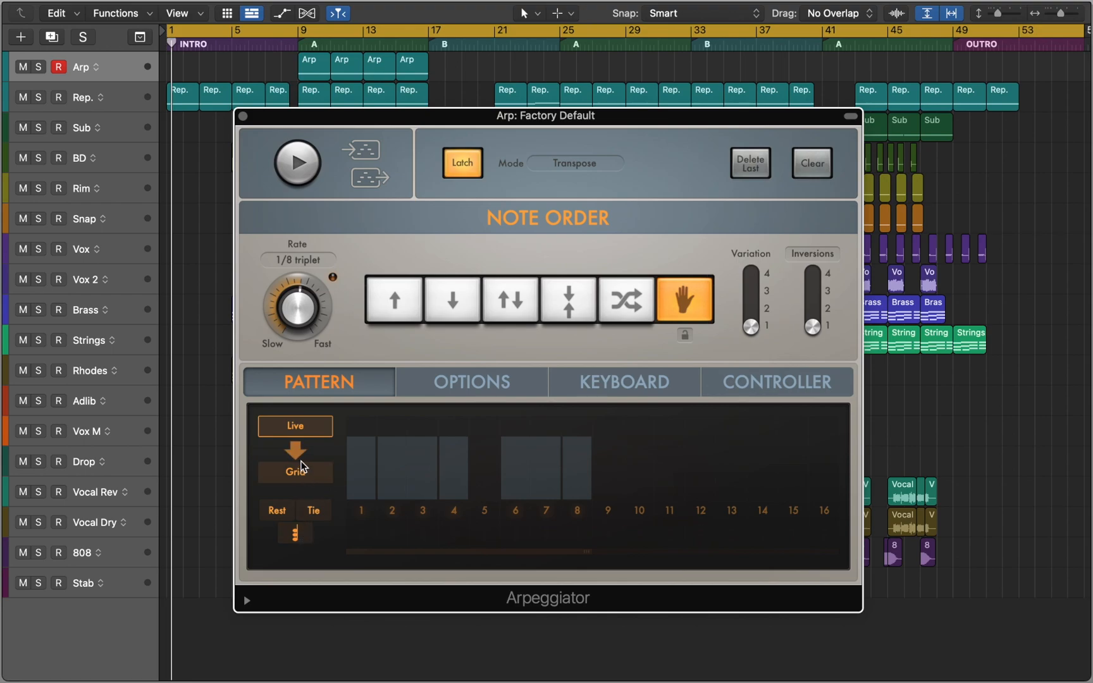
Commit the live pattern to the Grid as a Custom pattern with varied step velocities
left_click(295, 472)
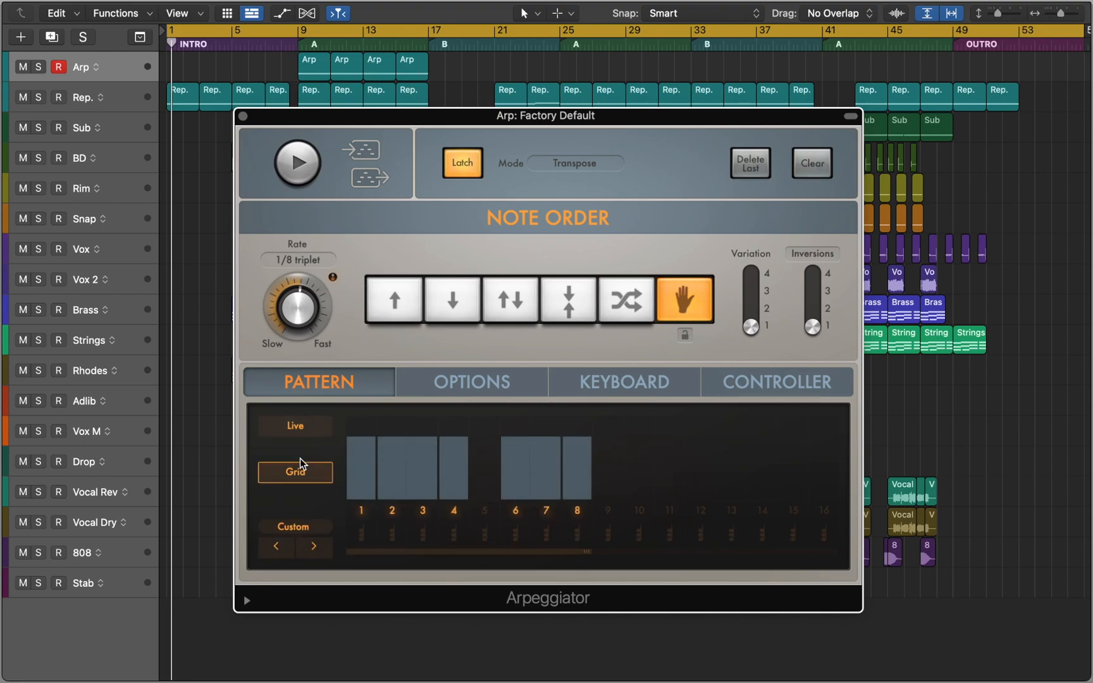
mouse_move(329, 460)
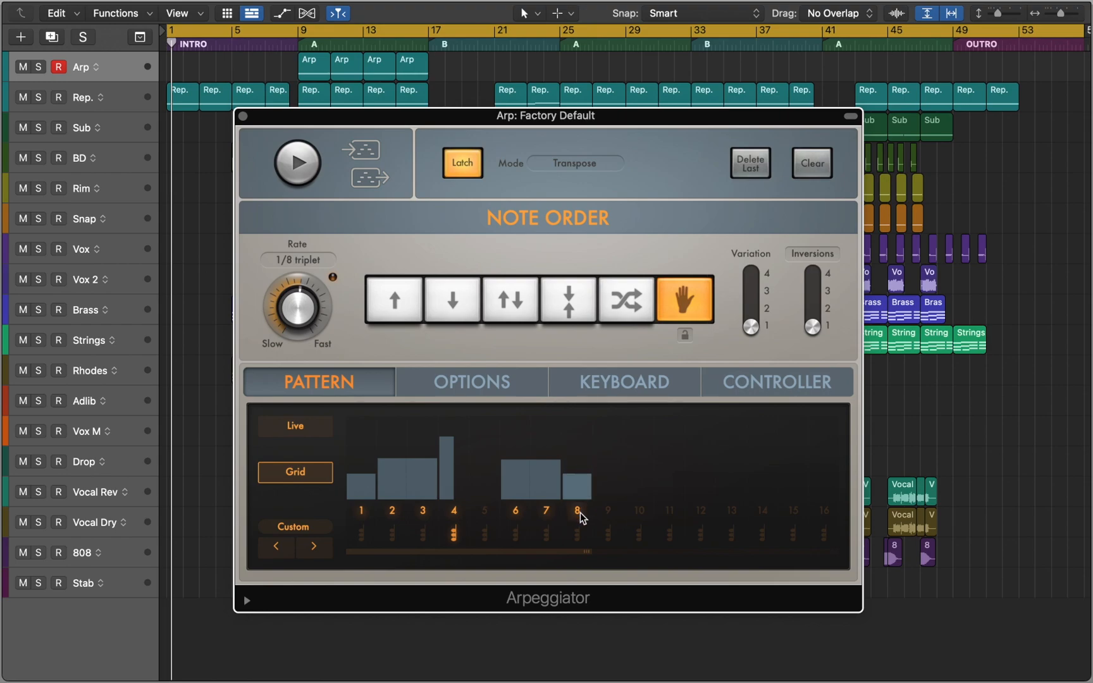
left_click(298, 163)
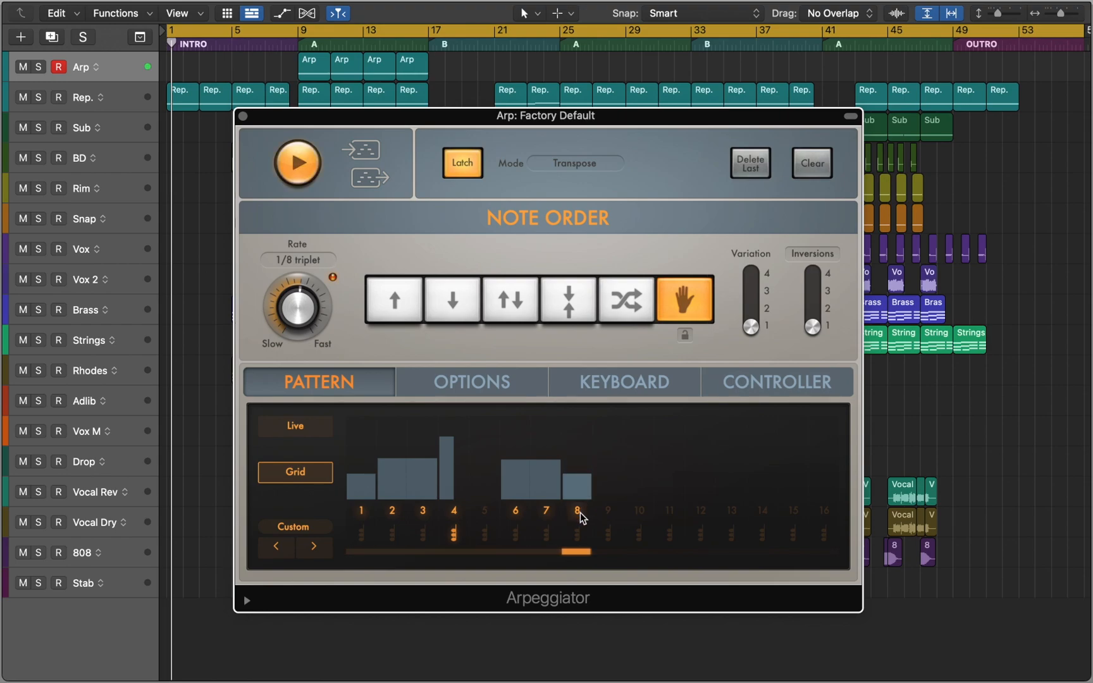
left_click(297, 163)
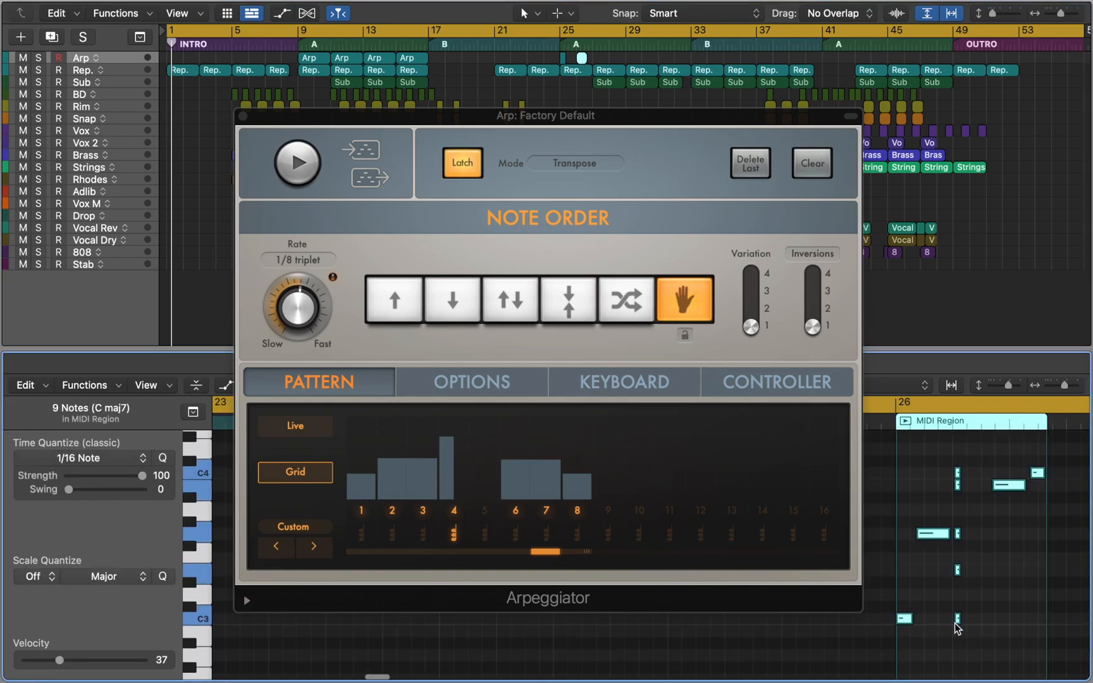
mouse_move(754, 320)
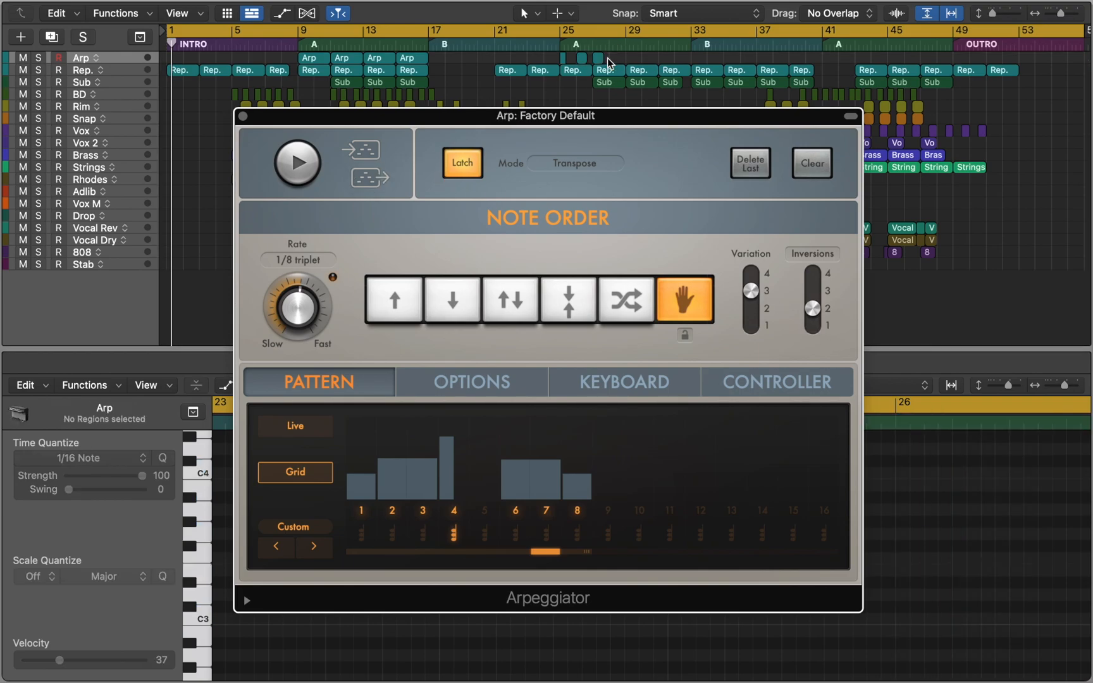
Select the captured arpeggio MIDI regions on the Arp track around bars 25–27
left_click(597, 58)
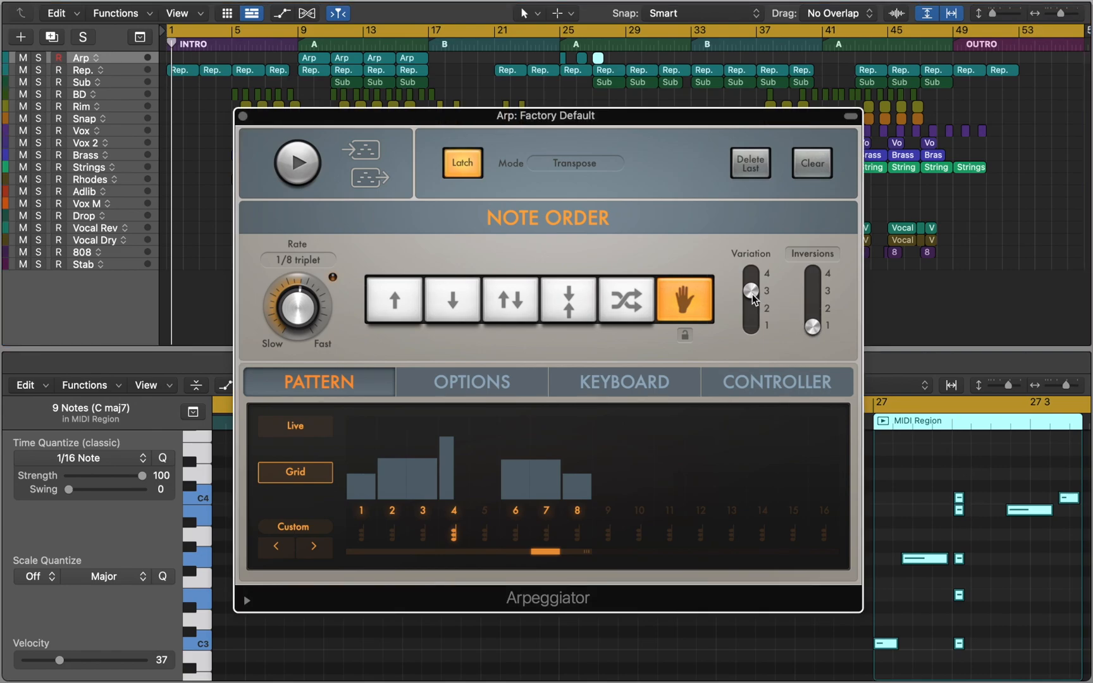
left_click(294, 426)
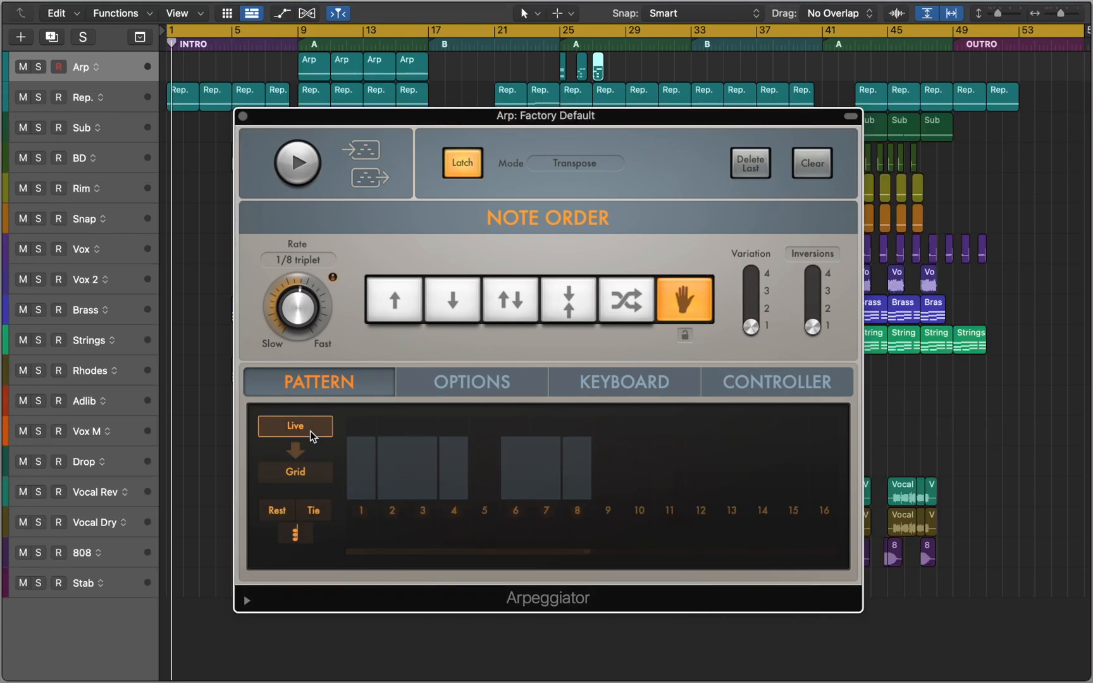
Switch the Arpeggiator mode to Add, then try Add Temporarily
left_click(575, 163)
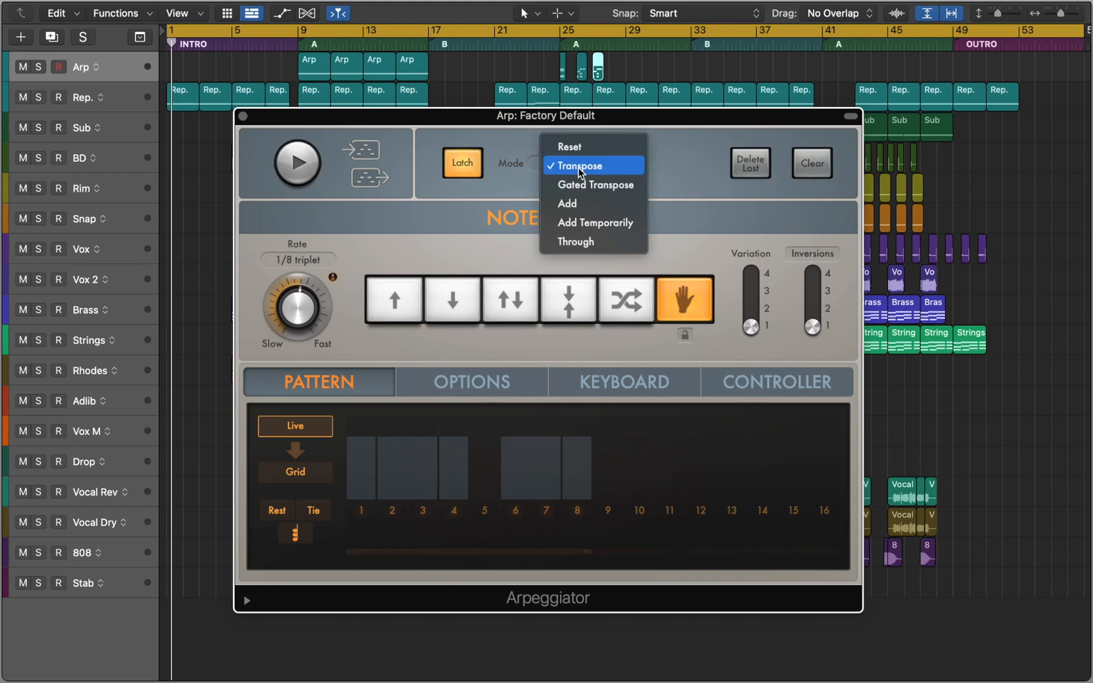
left_click(568, 203)
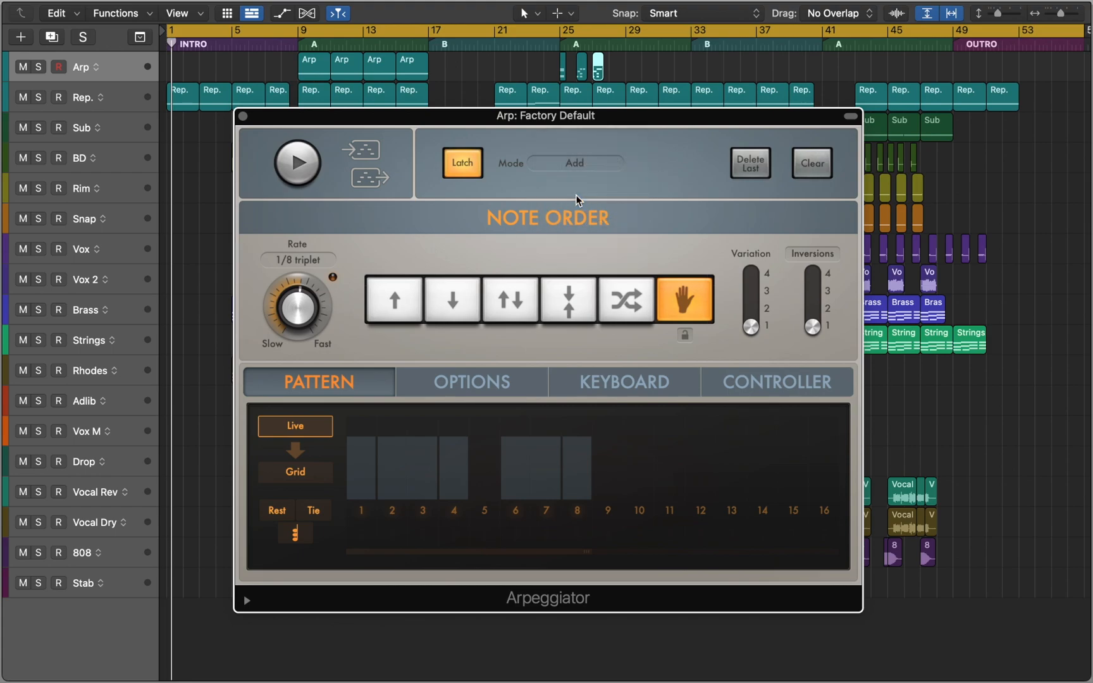
left_click(298, 164)
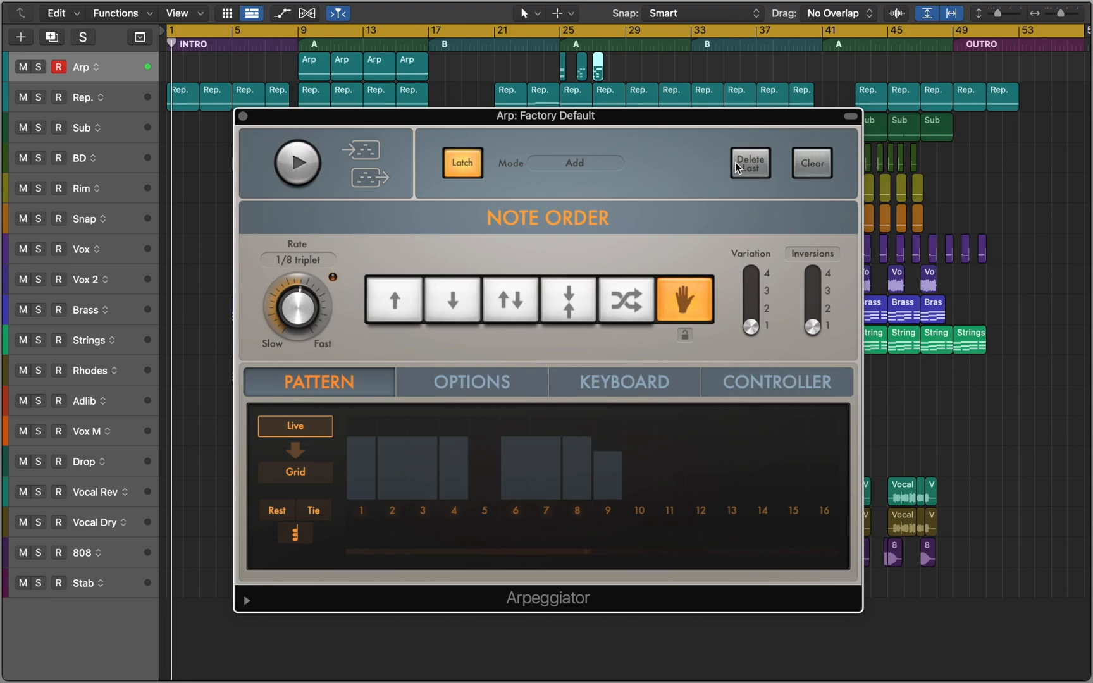
left_click(574, 162)
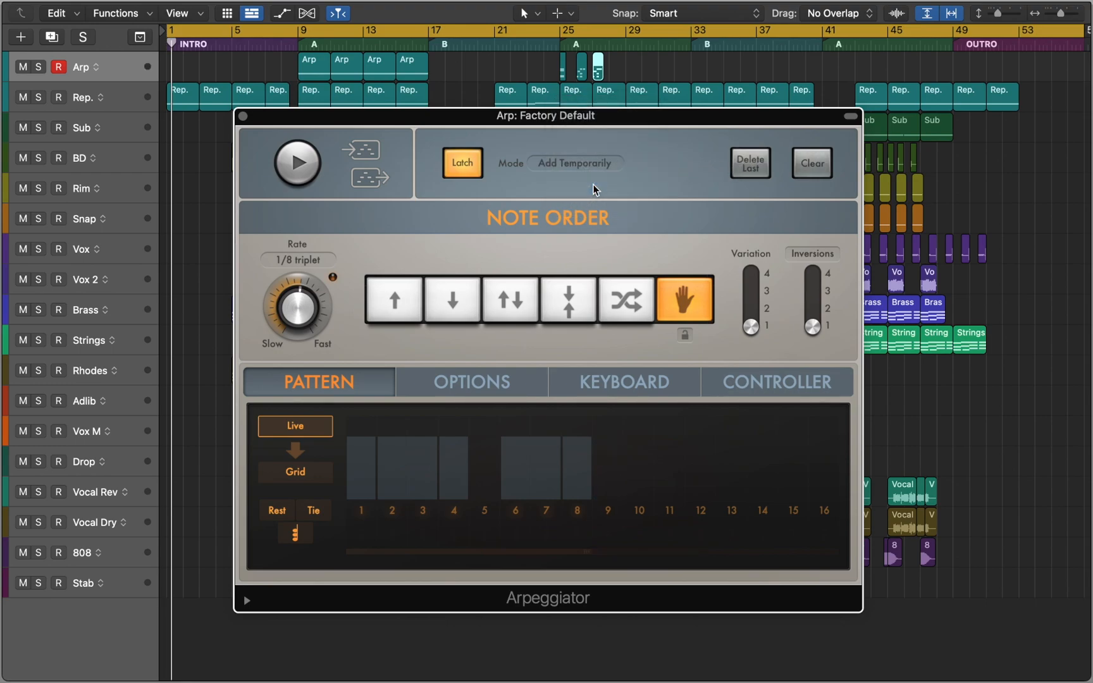
left_click(297, 163)
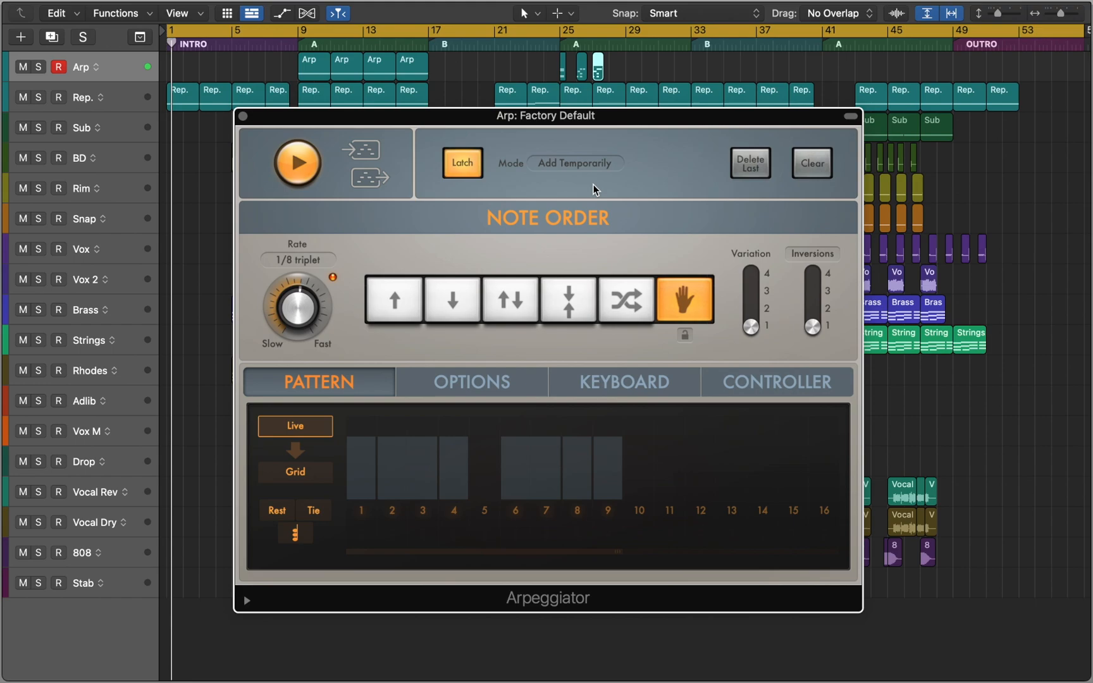
left_click(298, 163)
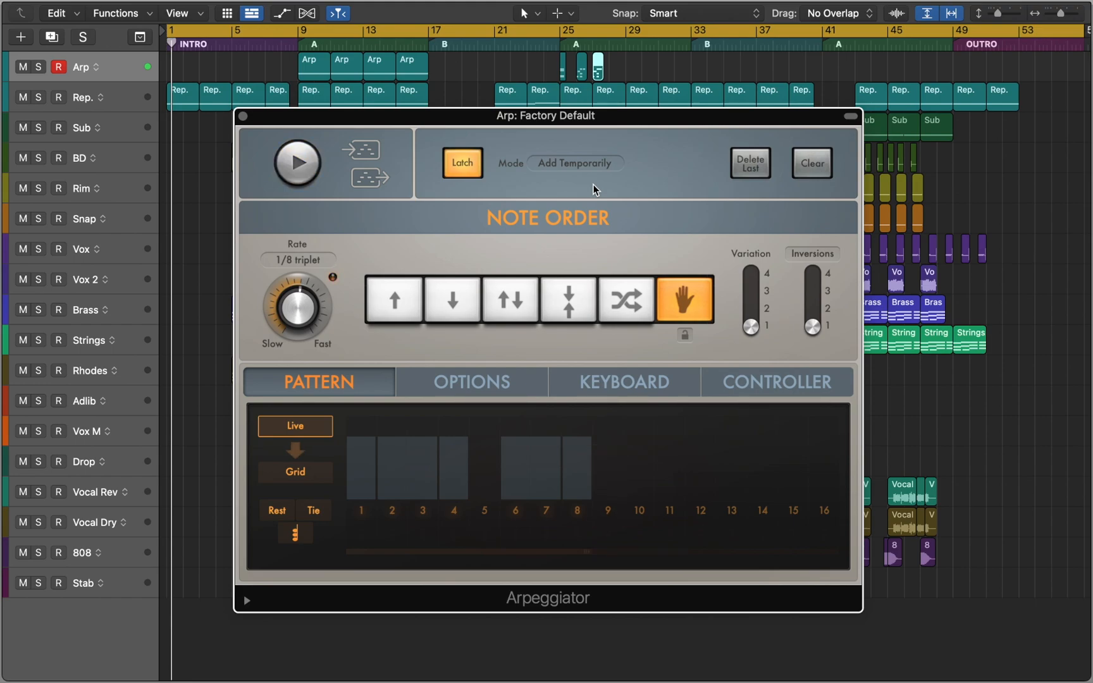
Try Through mode, then return the Arpeggiator to Transpose
left_click(574, 163)
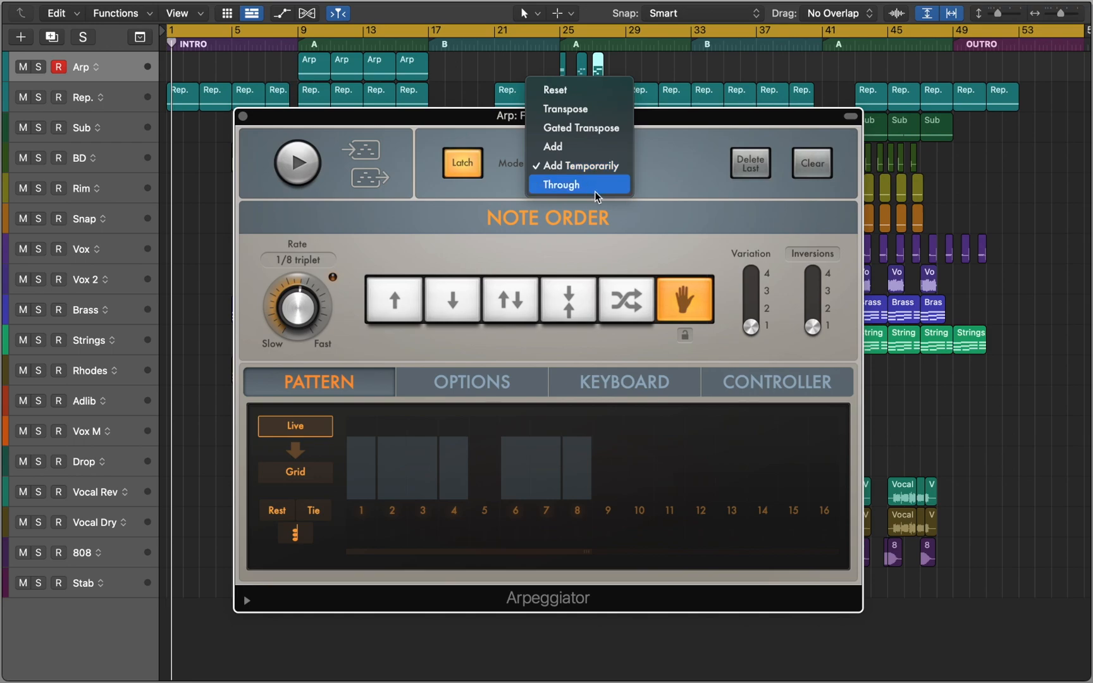
left_click(560, 184)
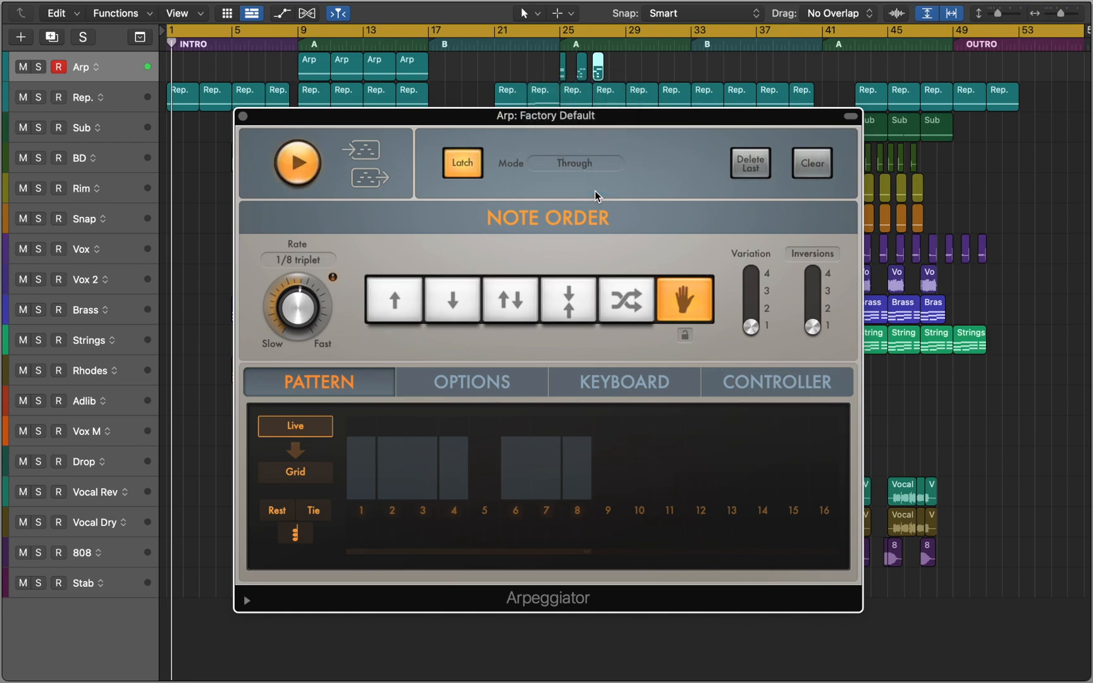
left_click(296, 164)
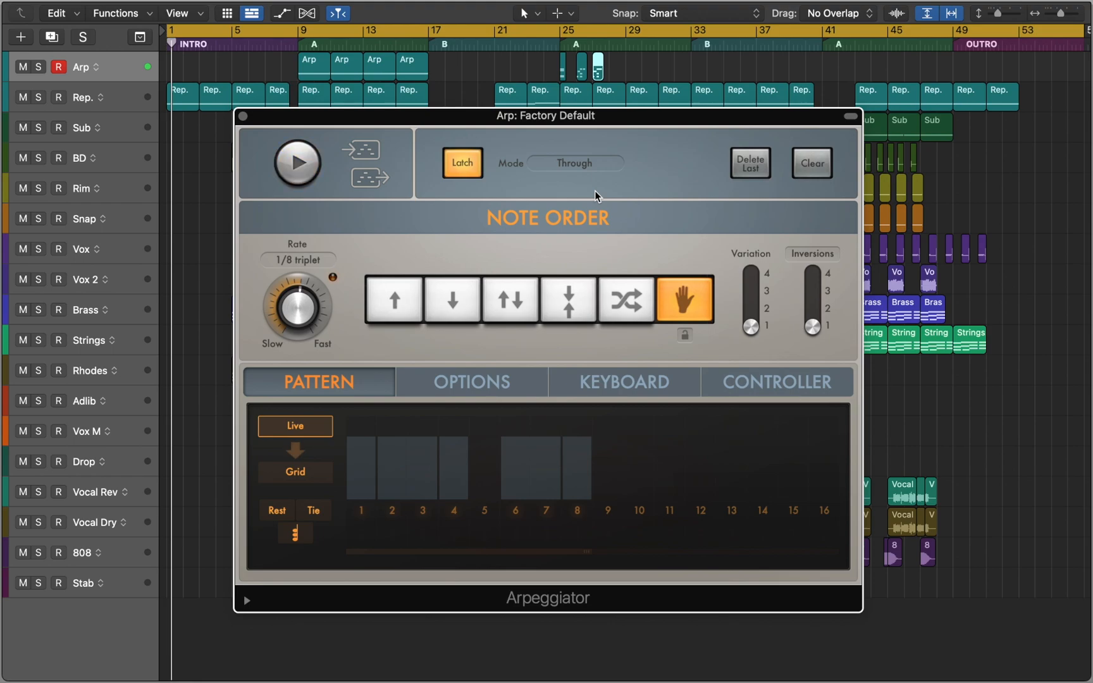
left_click(576, 163)
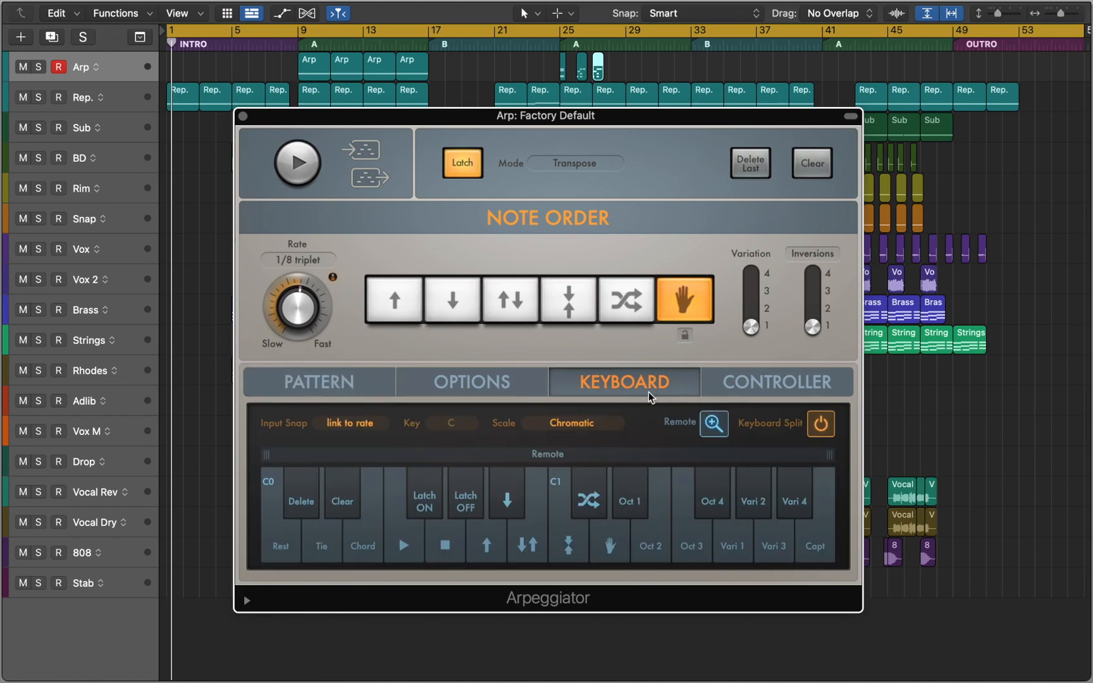
Widen the Remote zoom to the full keyboard and quantize arpeggiator input to C Major
left_click(713, 423)
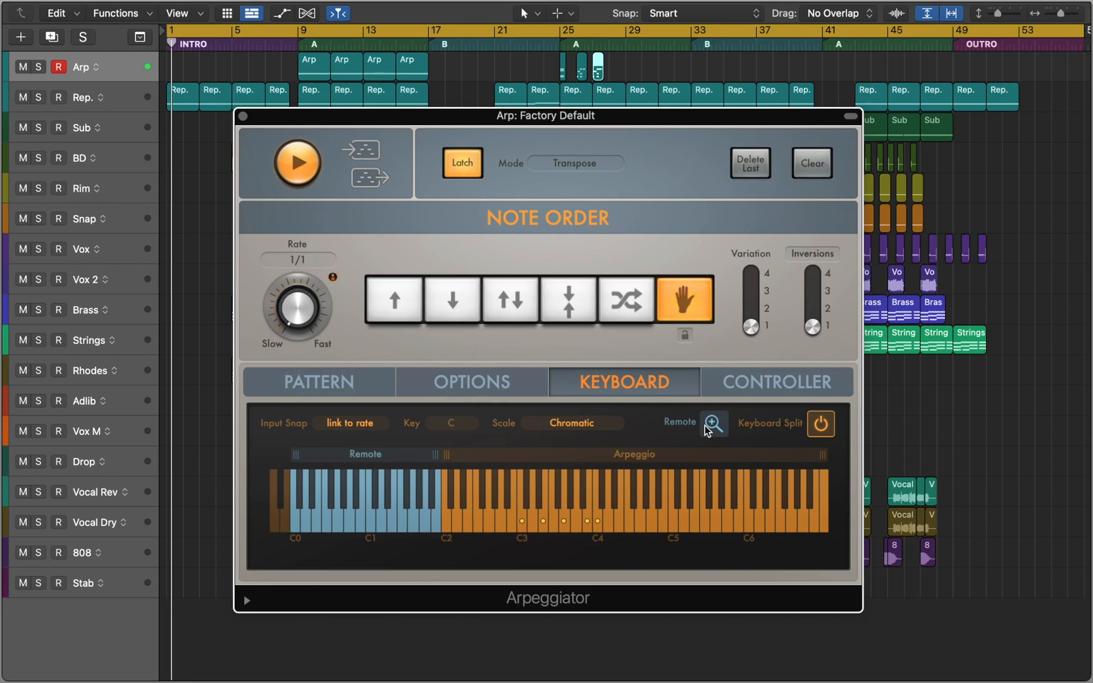
left_click(572, 422)
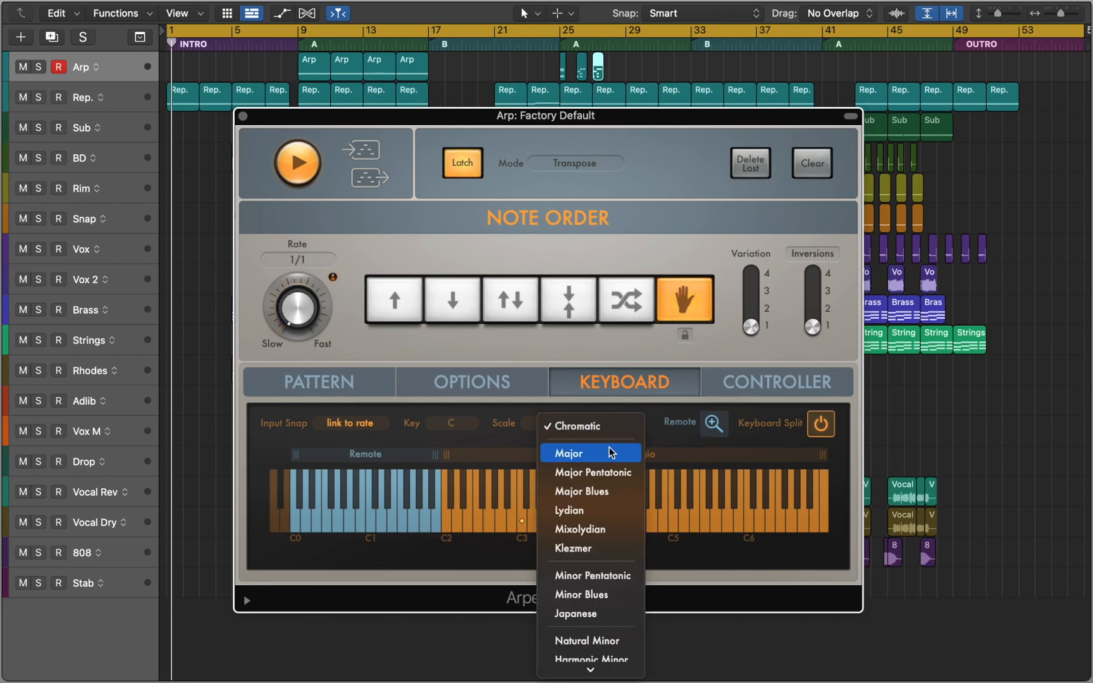
left_click(569, 452)
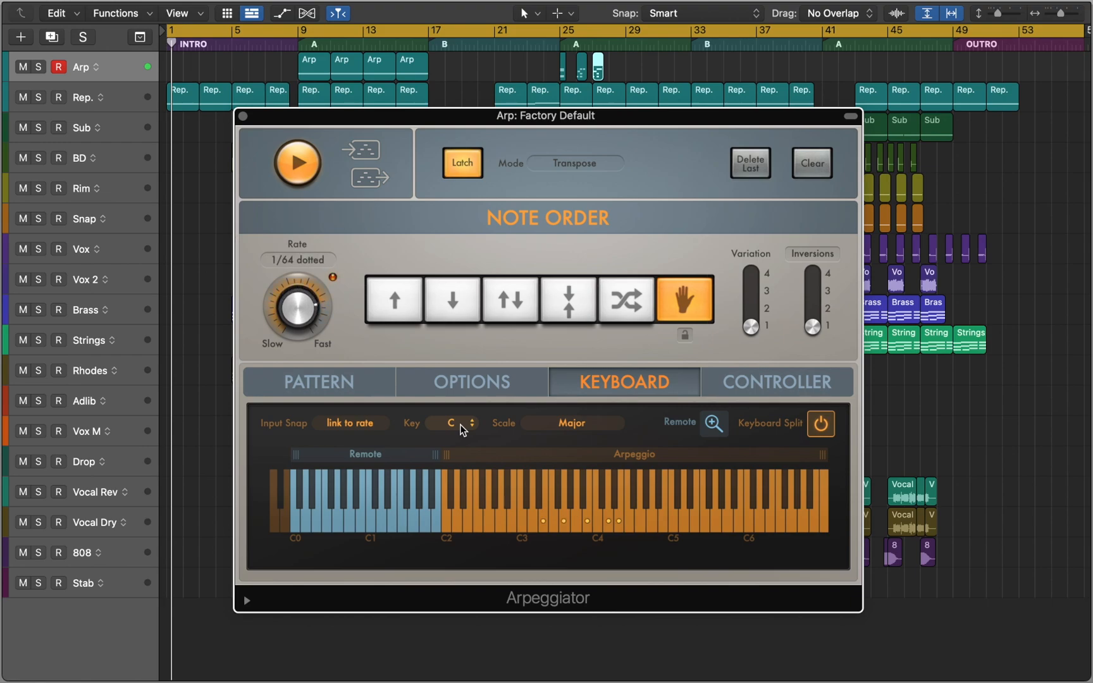
left_click(299, 305)
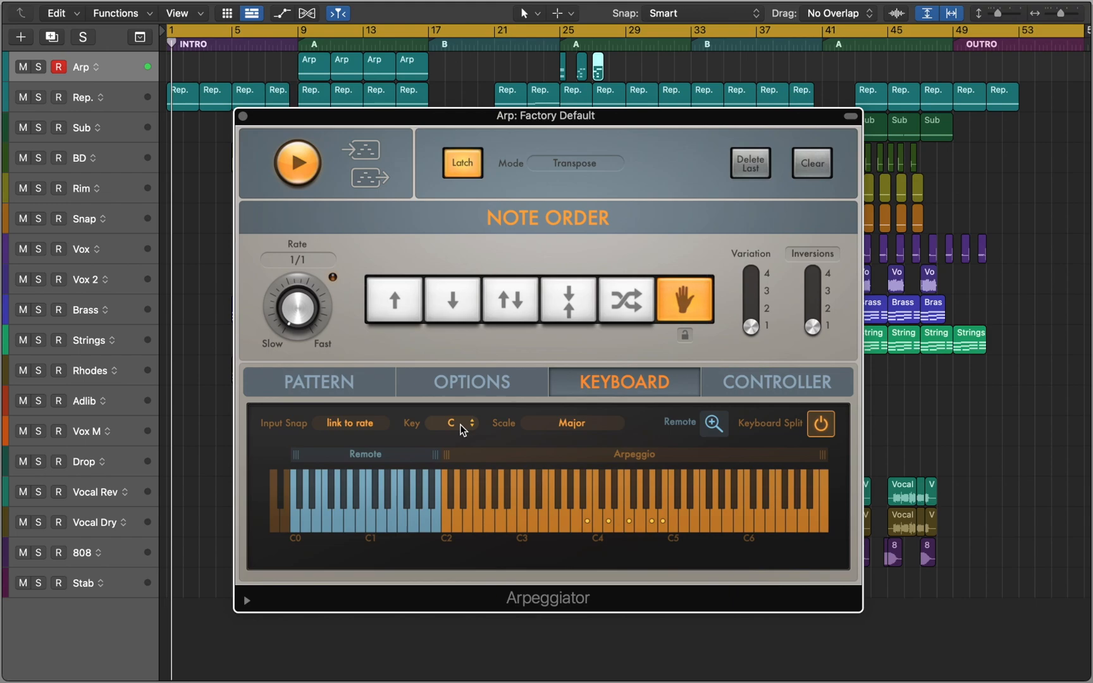
left_click(297, 162)
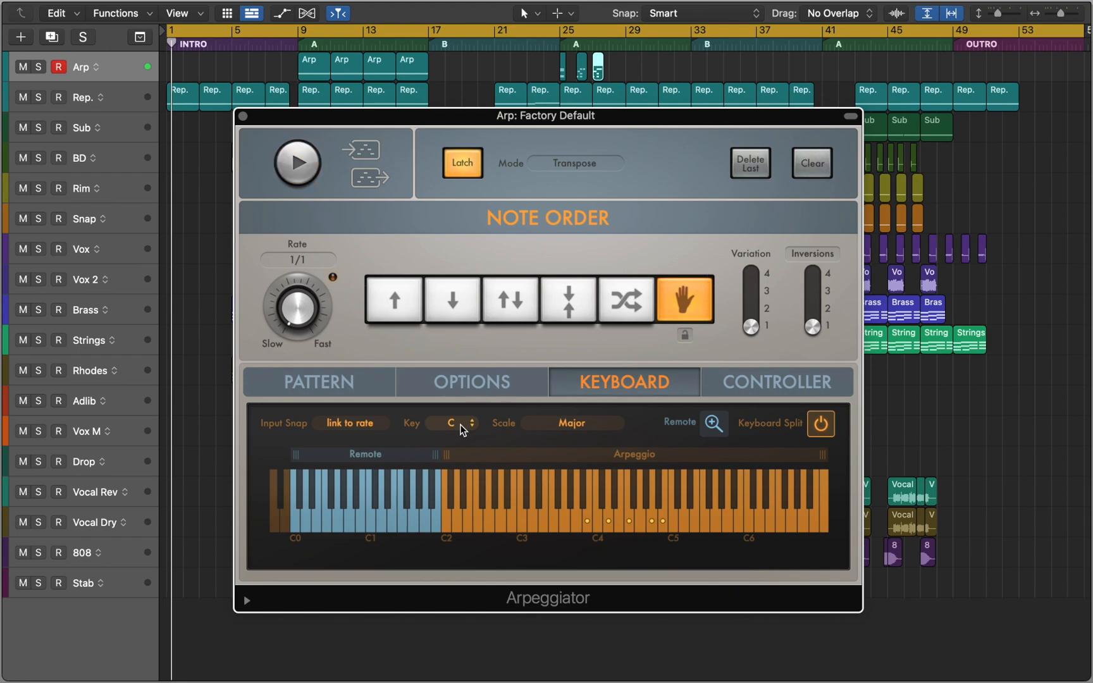